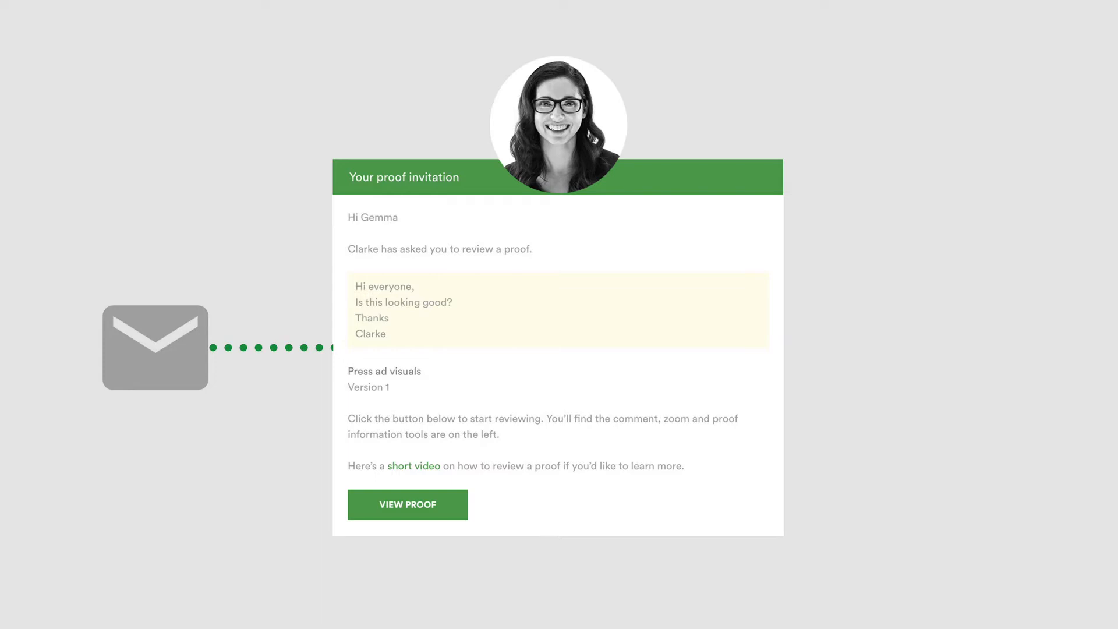
- Open the ACME - Press ad visuals proof from the invitation and dismiss the intro video screen
left_click(407, 505)
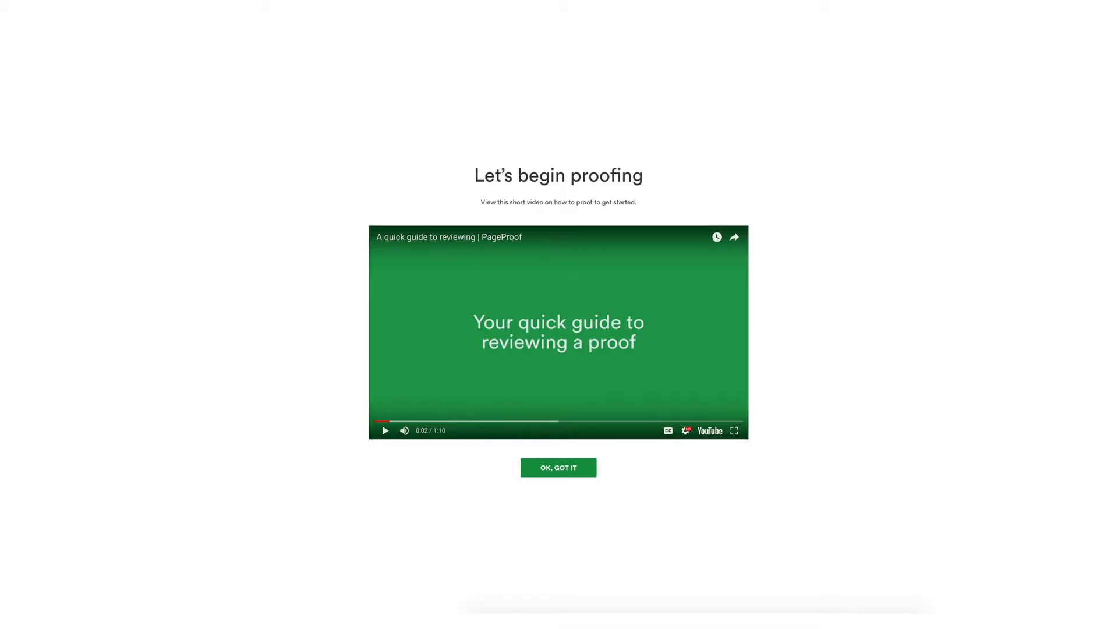
left_click(559, 468)
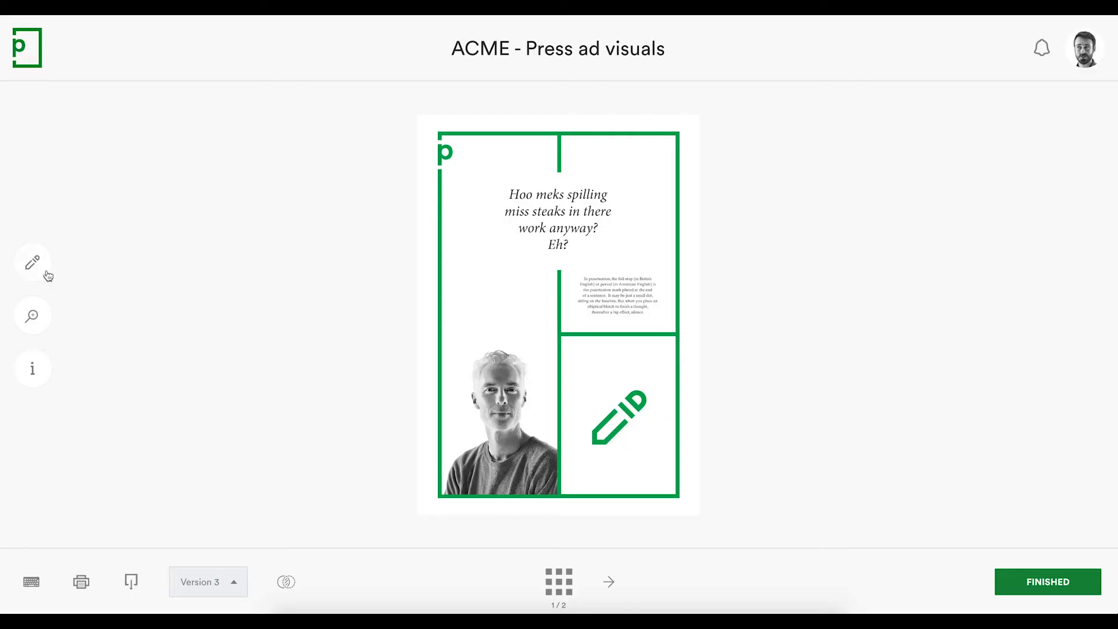
- Pin a comment on the man's cheek: 'Please use the smiling image'
left_click(33, 262)
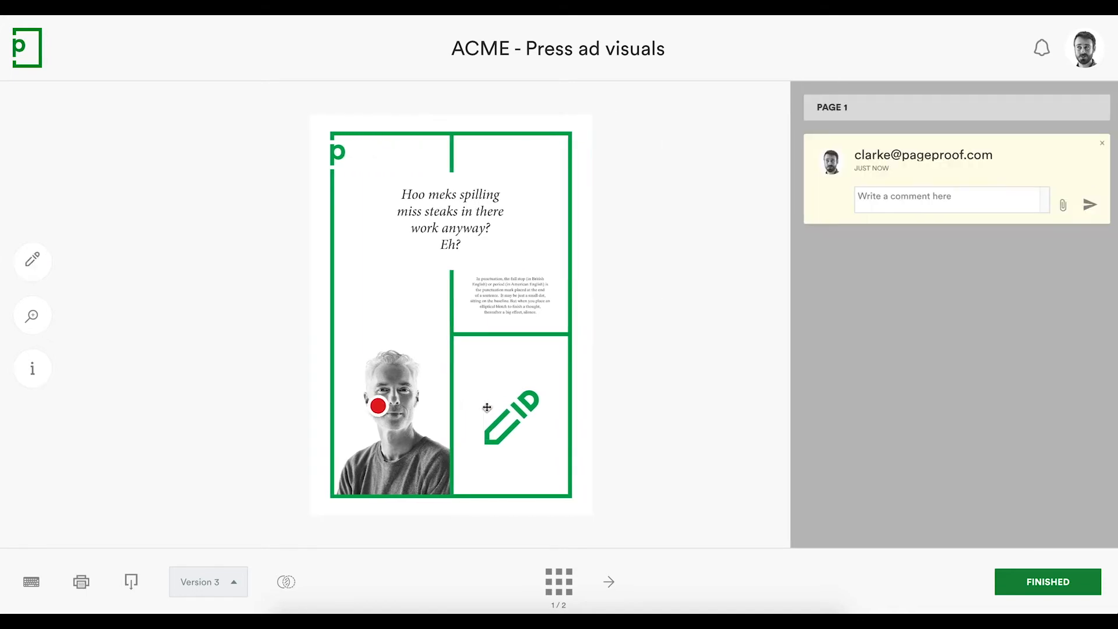
type("Please use the smiling")
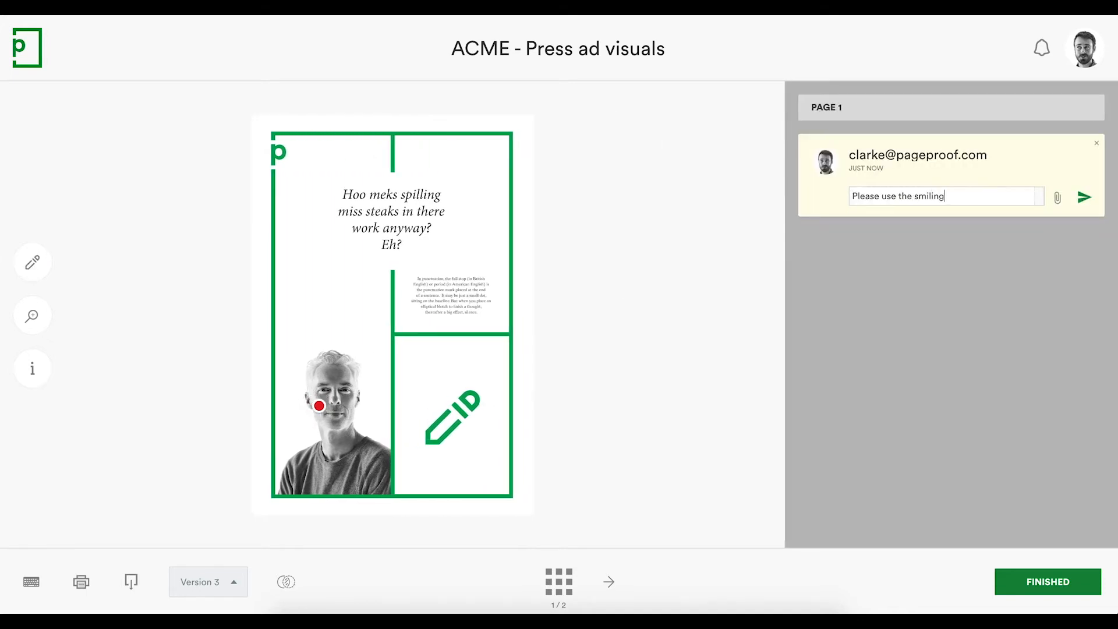
left_click(1084, 196)
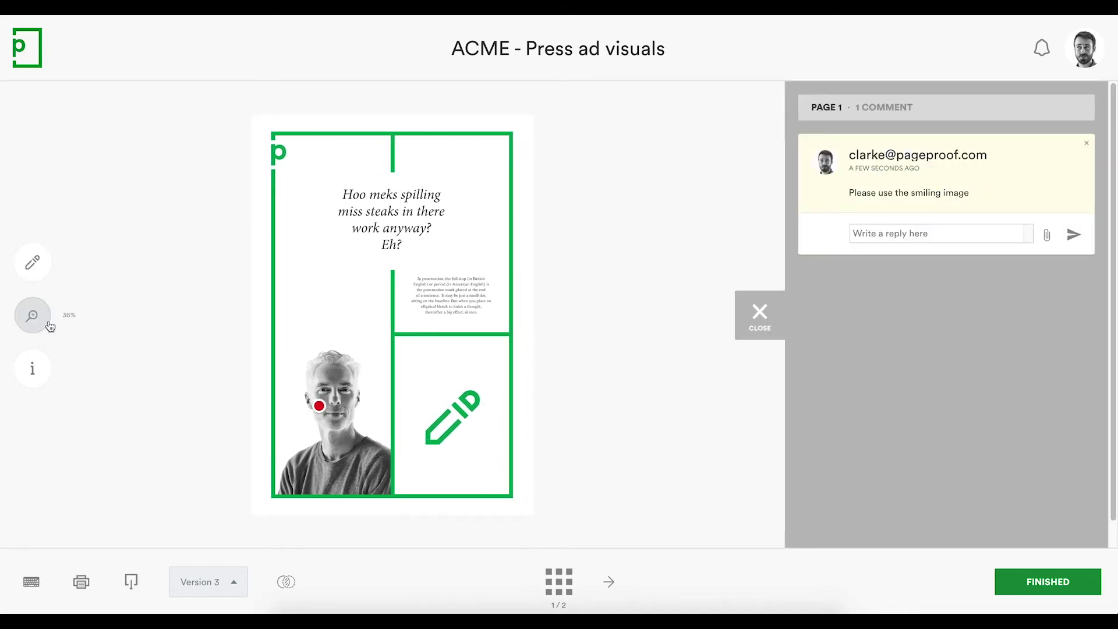
- Zoom and rotate the page, then post 'Katarina should we remove this?' on 'Eh?'
left_click(177, 315)
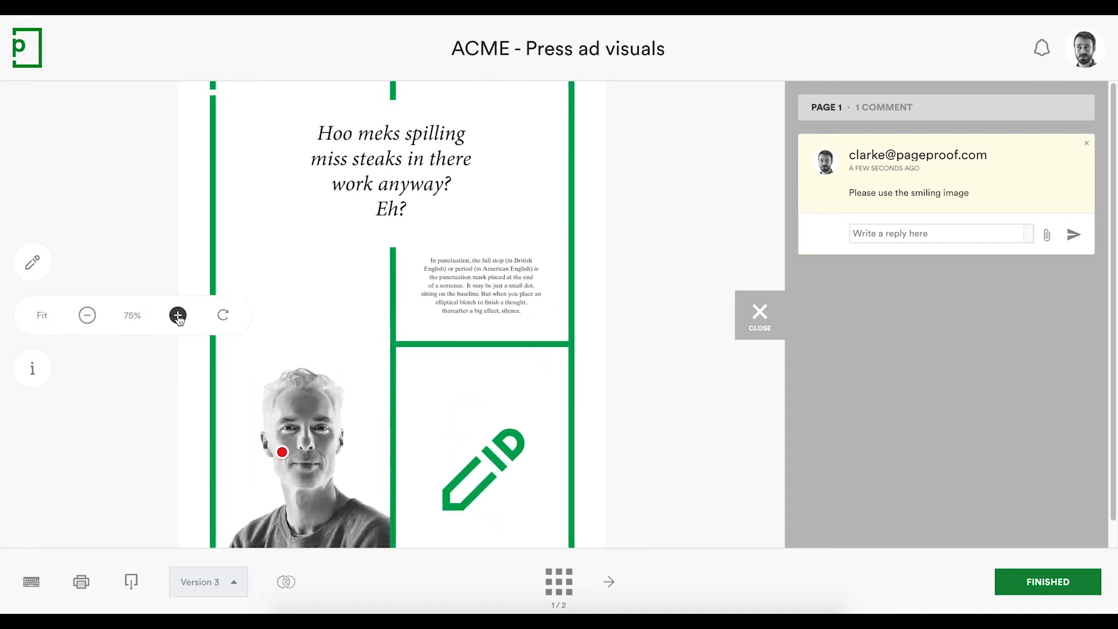
left_click(223, 315)
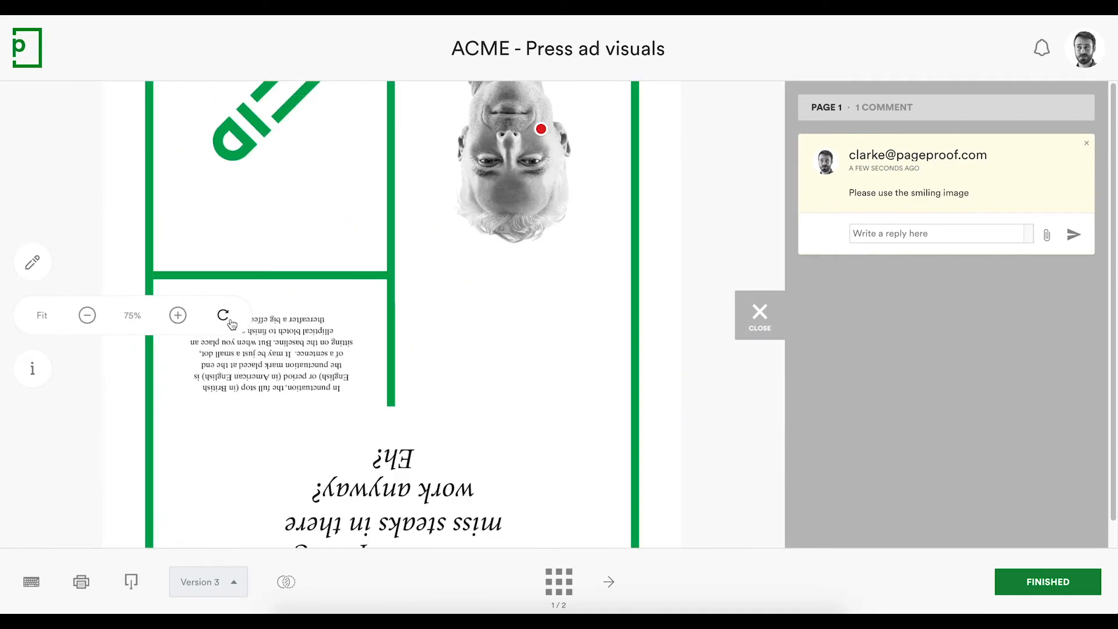
left_click(223, 315)
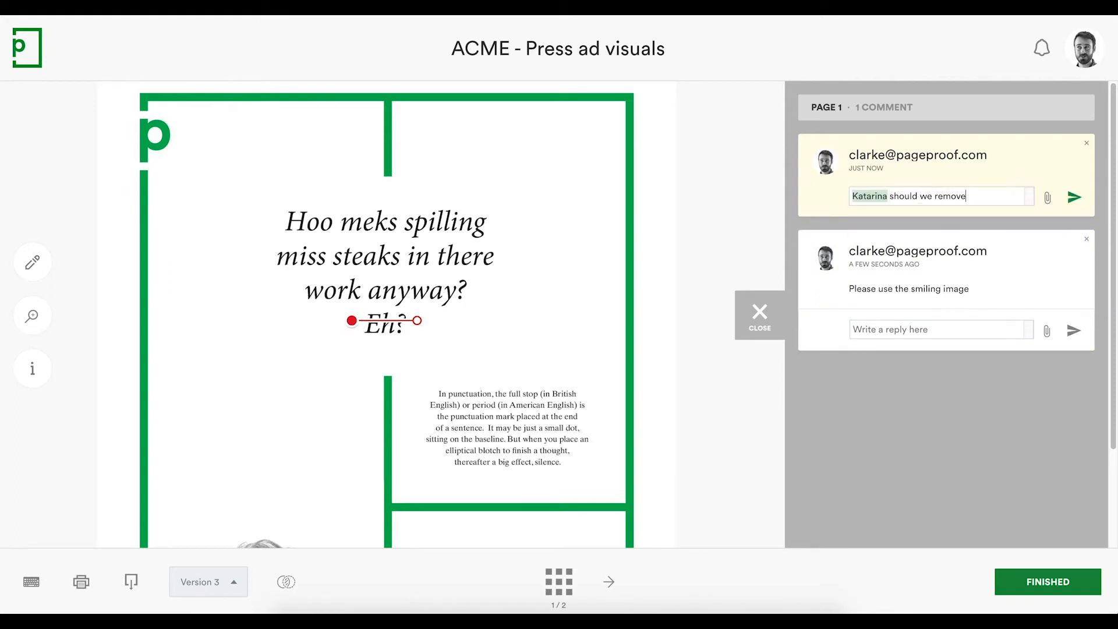
left_click(1073, 194)
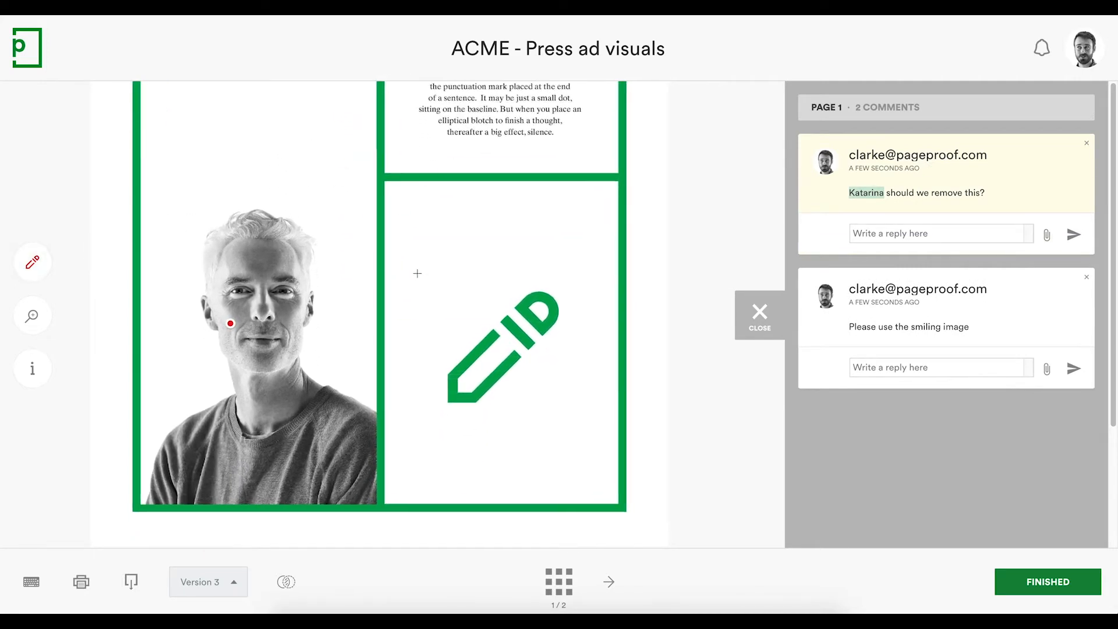
- Box the pen graphic with 'Please use this image instead', attach RedPen.png, and close the comment list
left_click_drag(417, 273, 576, 433)
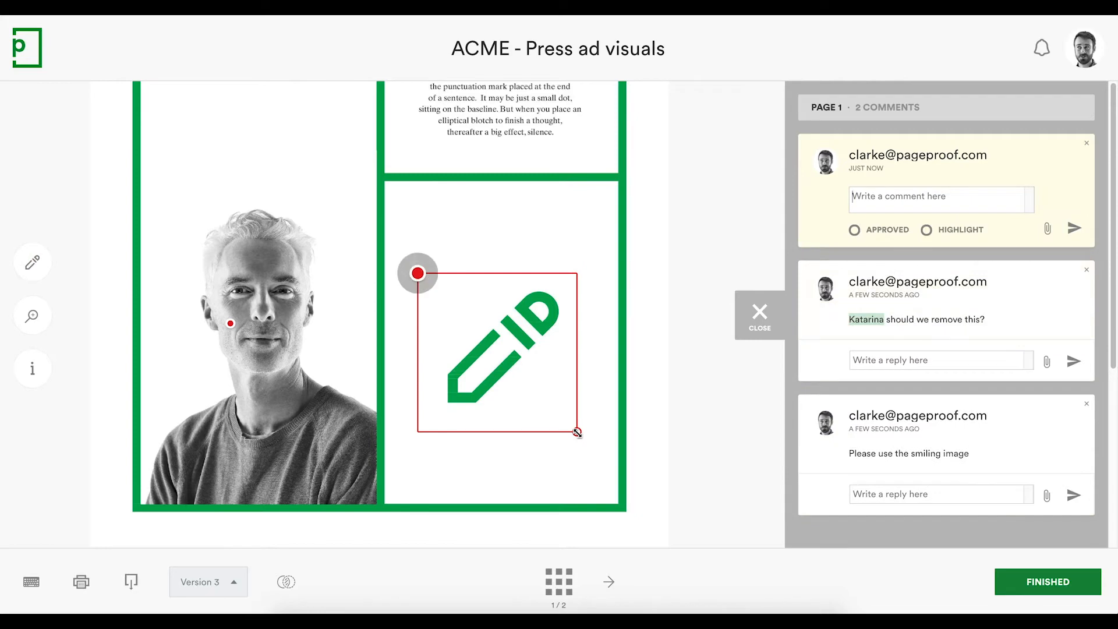
type("Please use this image instead")
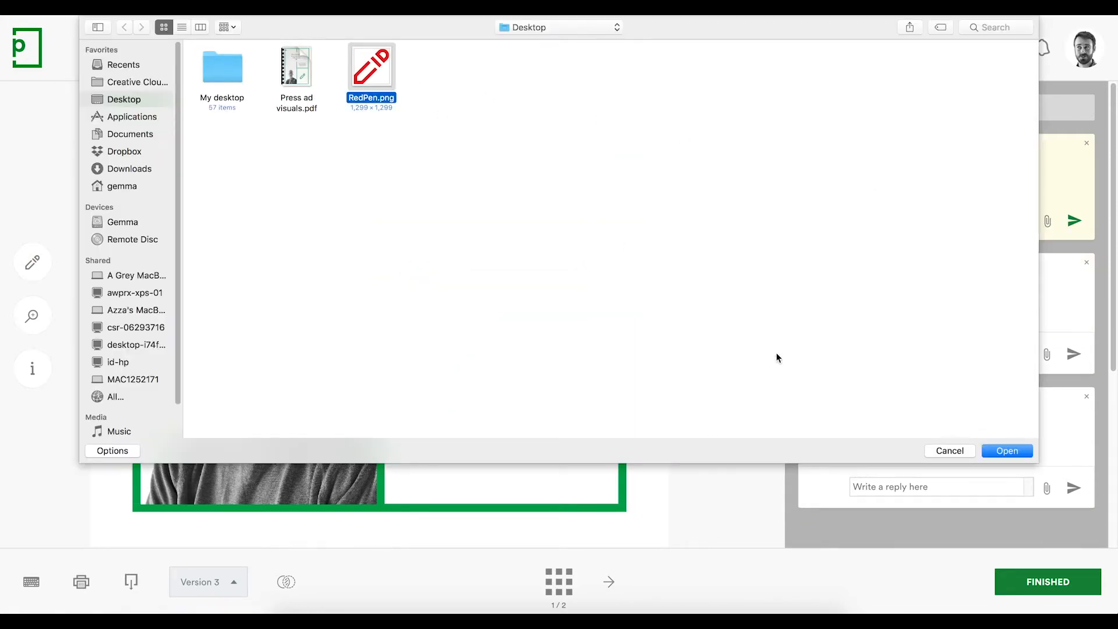
left_click(1007, 451)
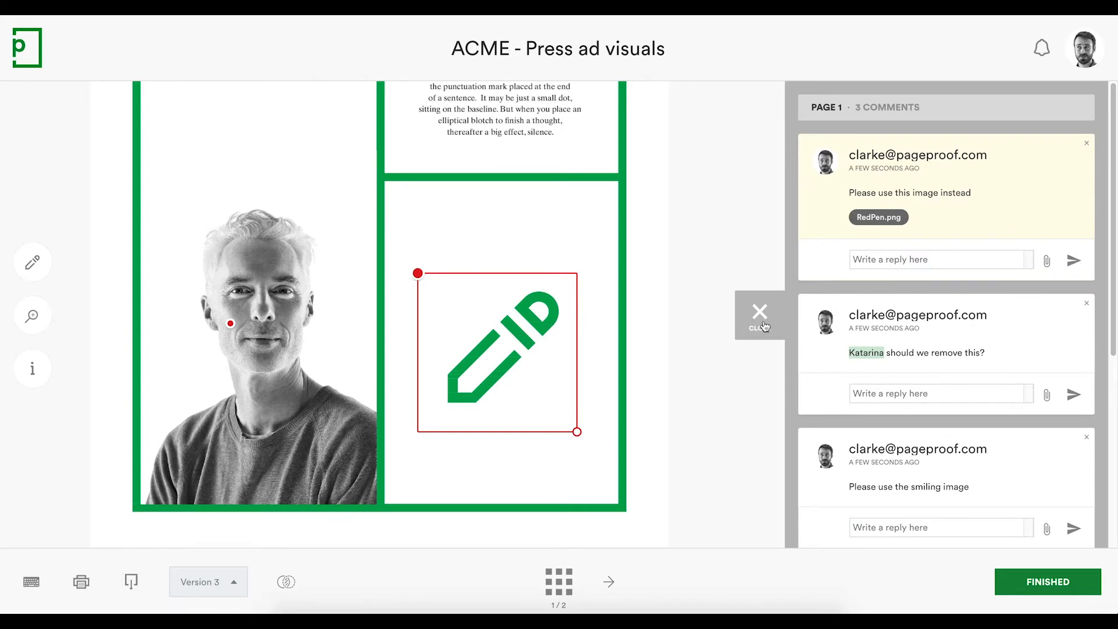
left_click(760, 315)
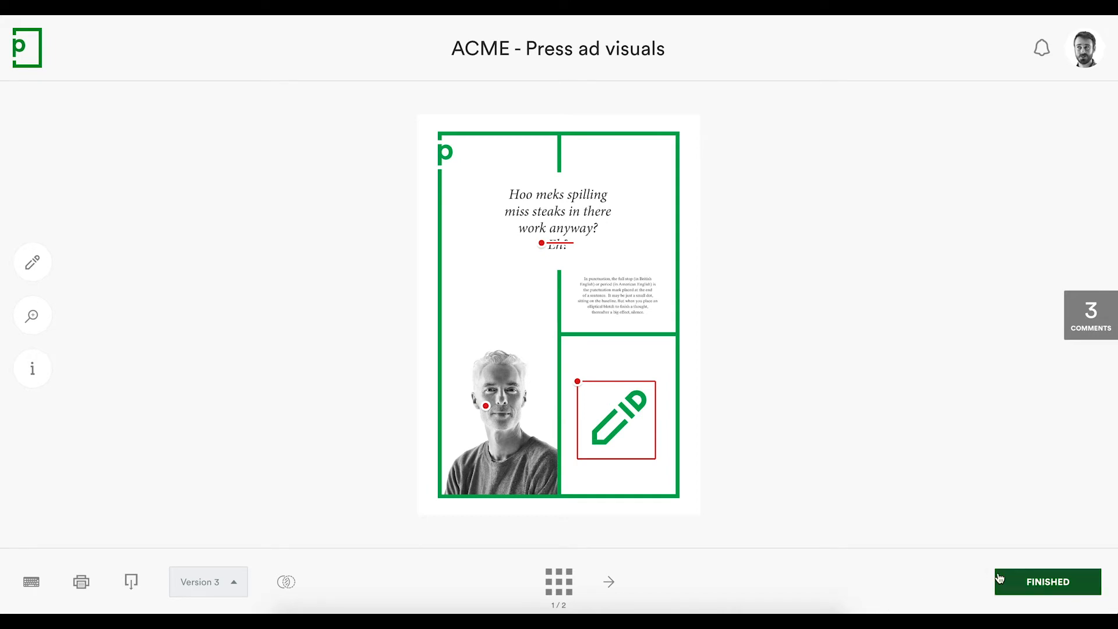
mouse_move(30, 582)
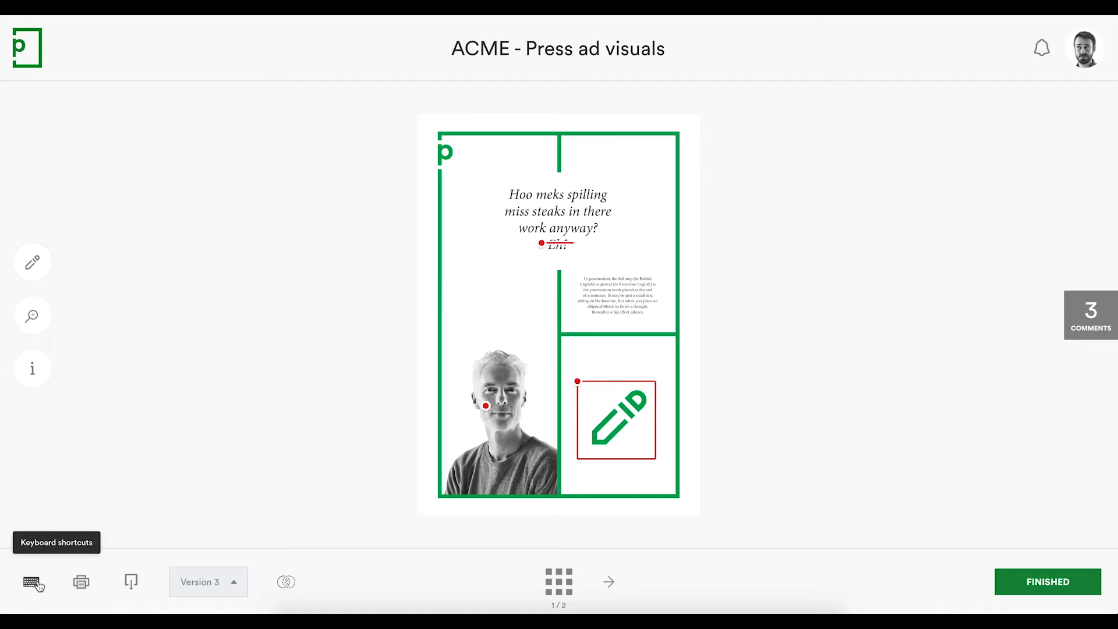
mouse_move(80, 582)
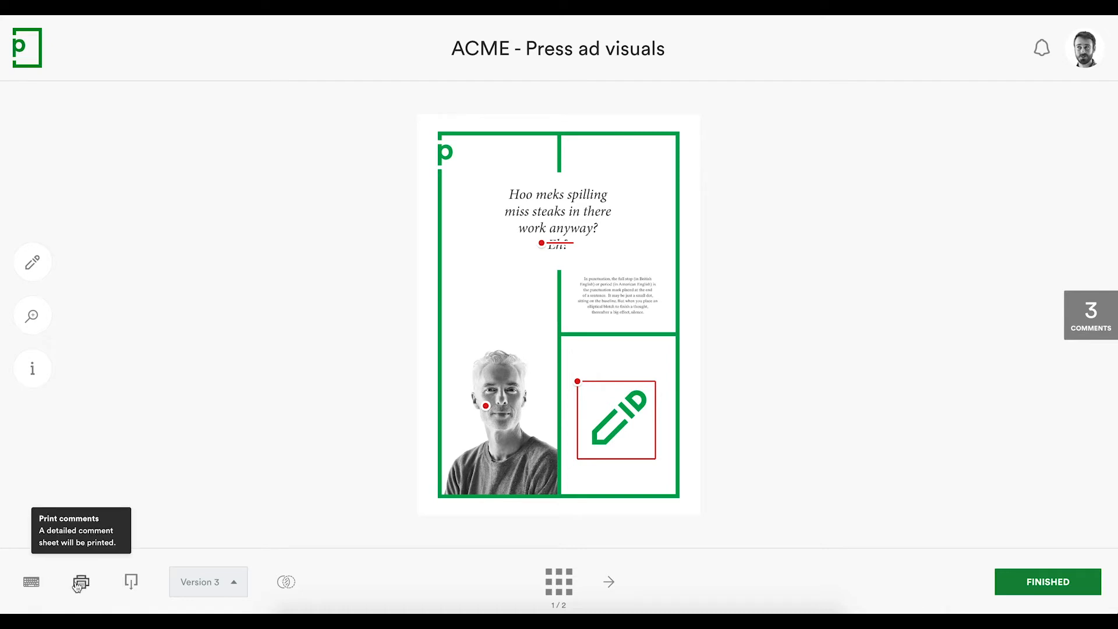
mouse_move(130, 582)
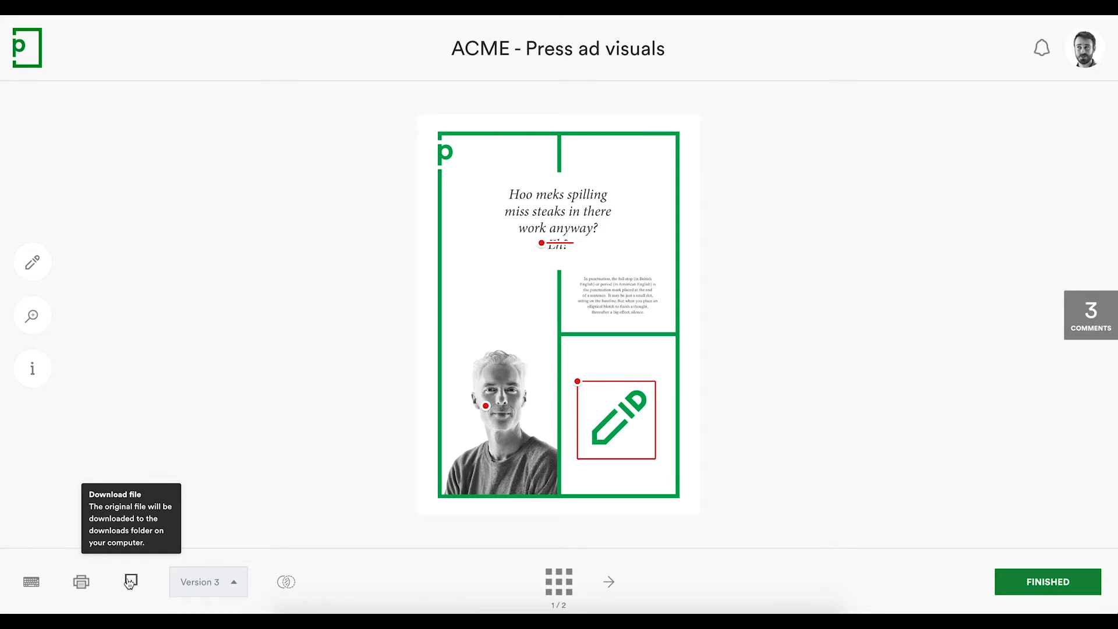
mouse_move(237, 587)
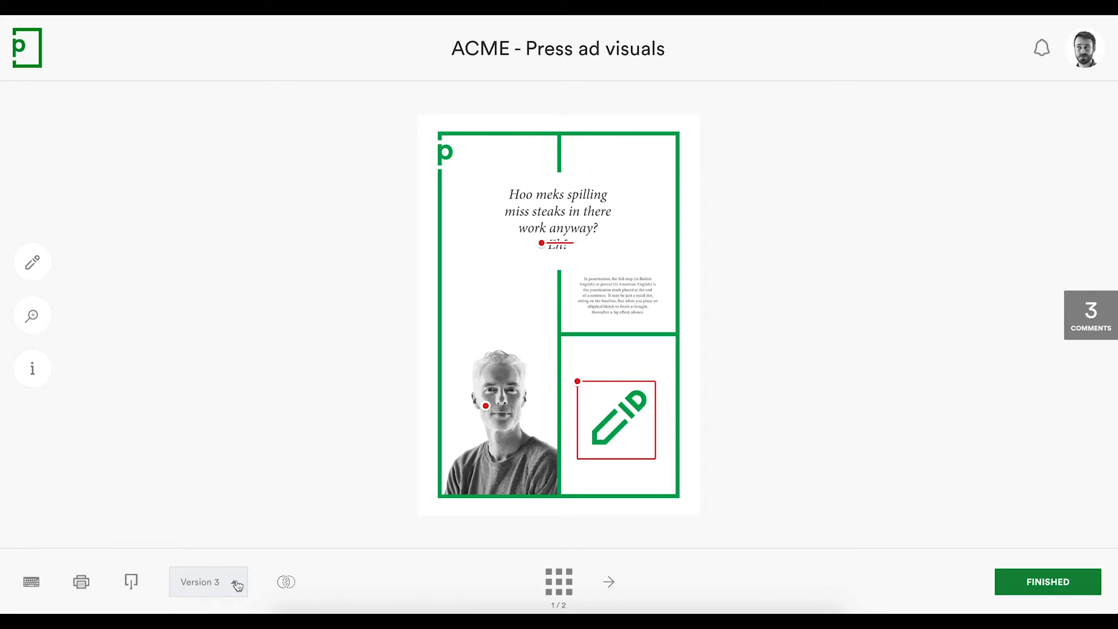
left_click(208, 582)
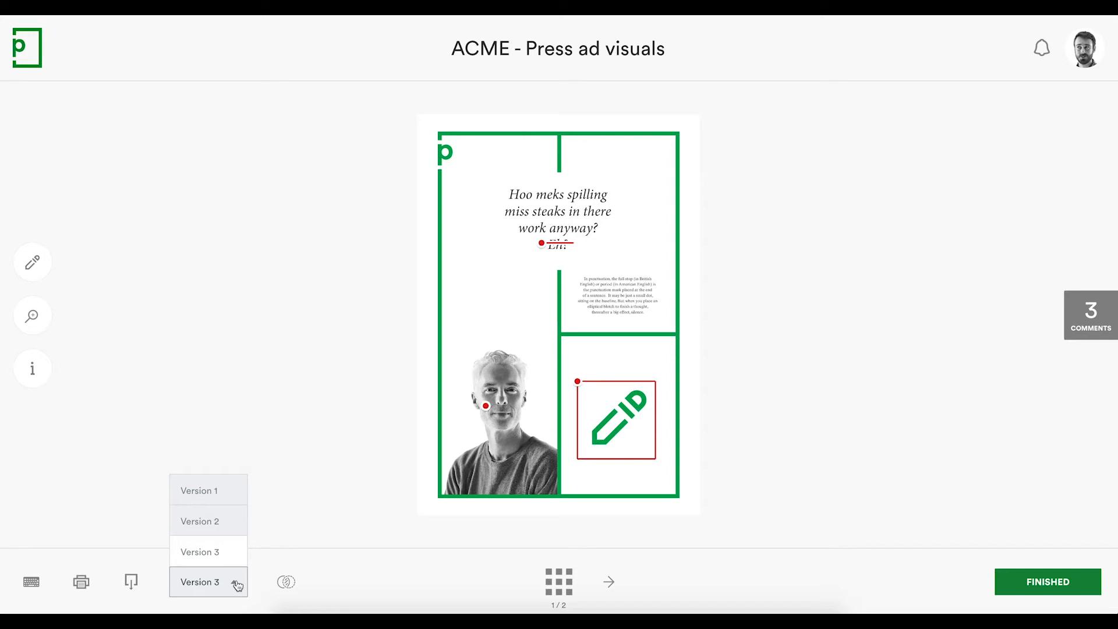
left_click(199, 582)
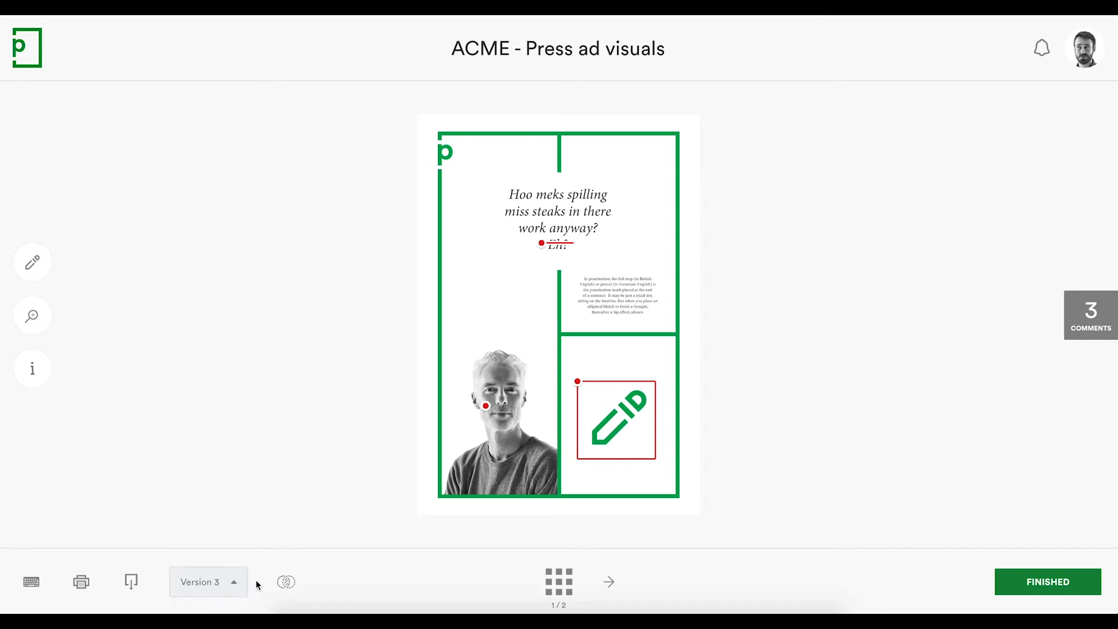
mouse_move(286, 582)
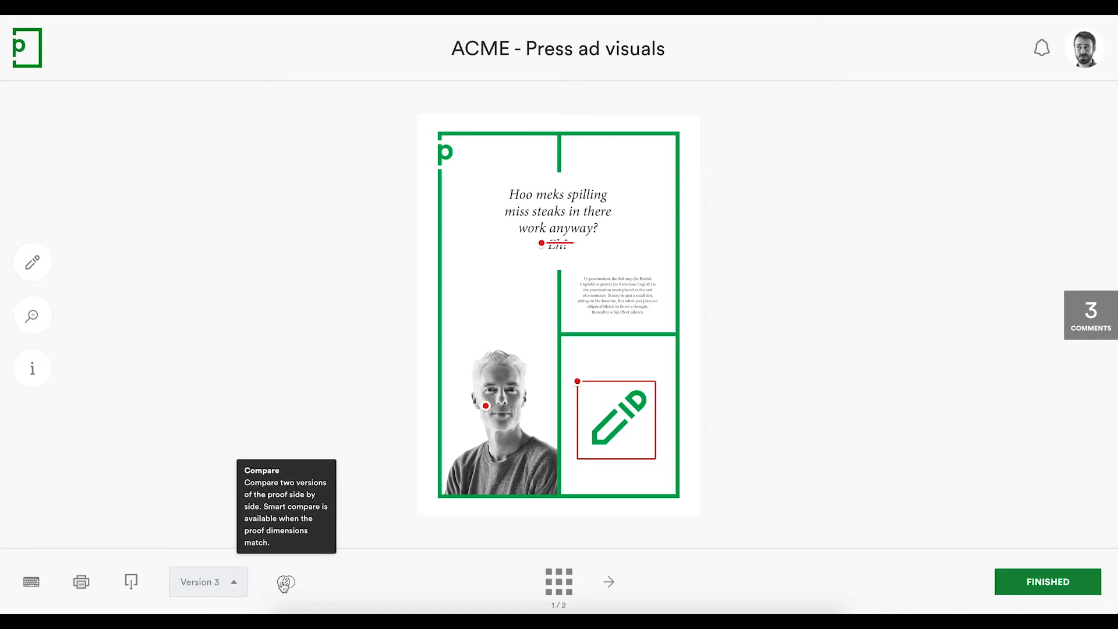
mouse_move(559, 584)
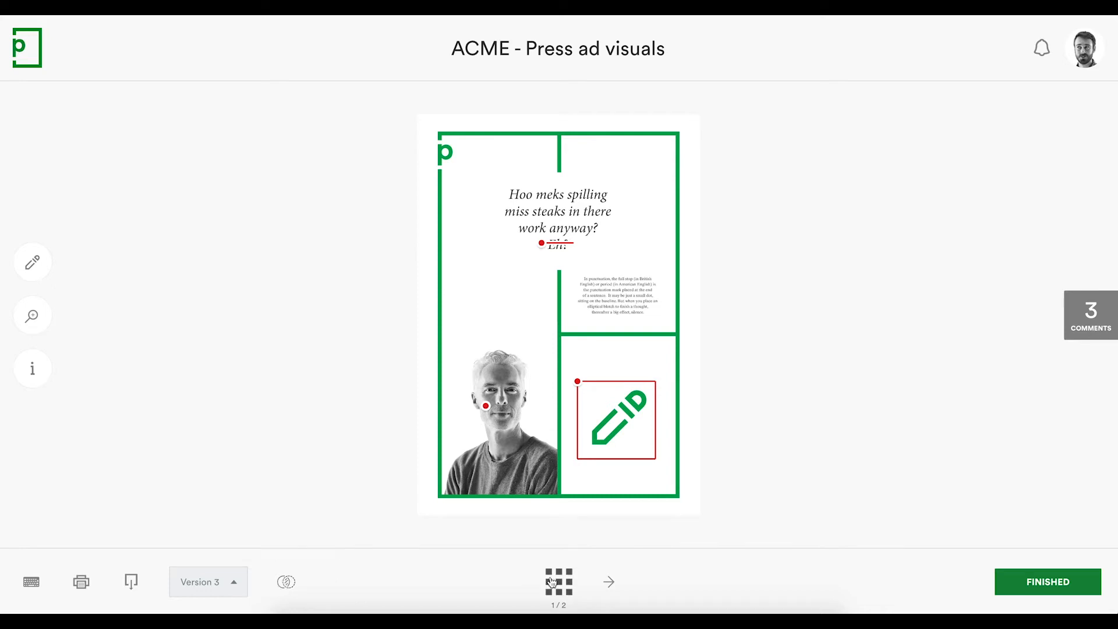
left_click(559, 583)
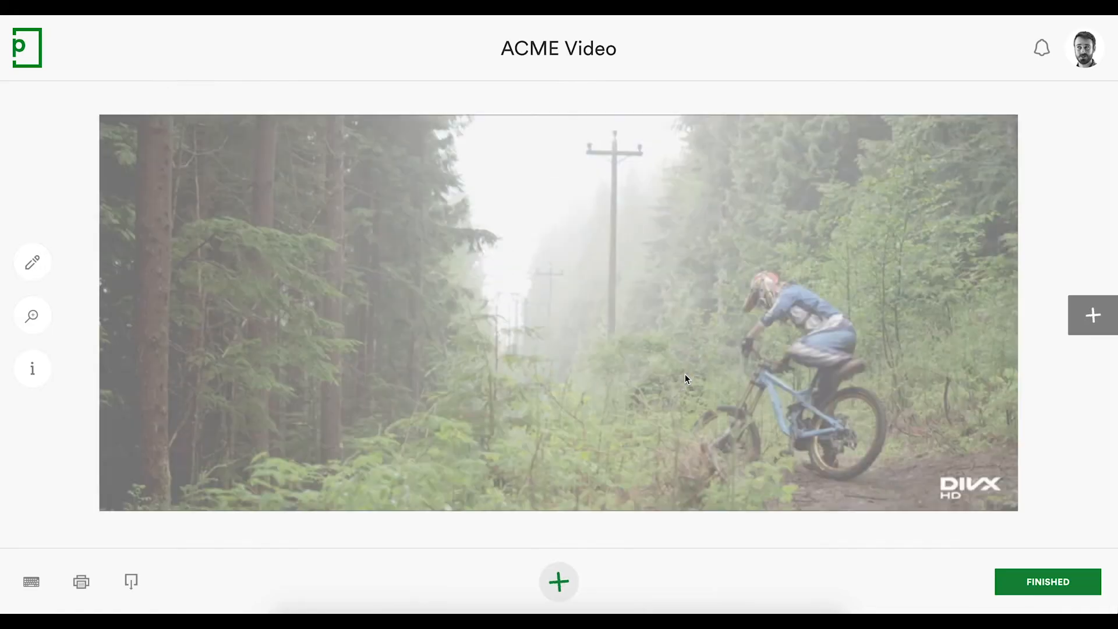
- Play and pause the ACME Video, then post a comment on the paused frame
left_click(559, 582)
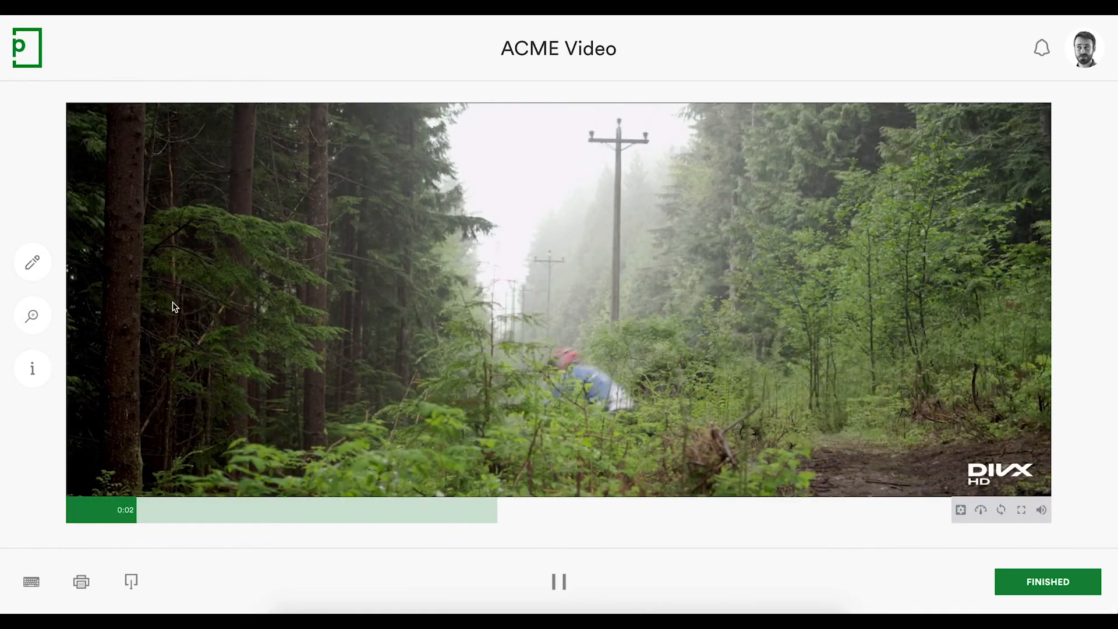
left_click(559, 582)
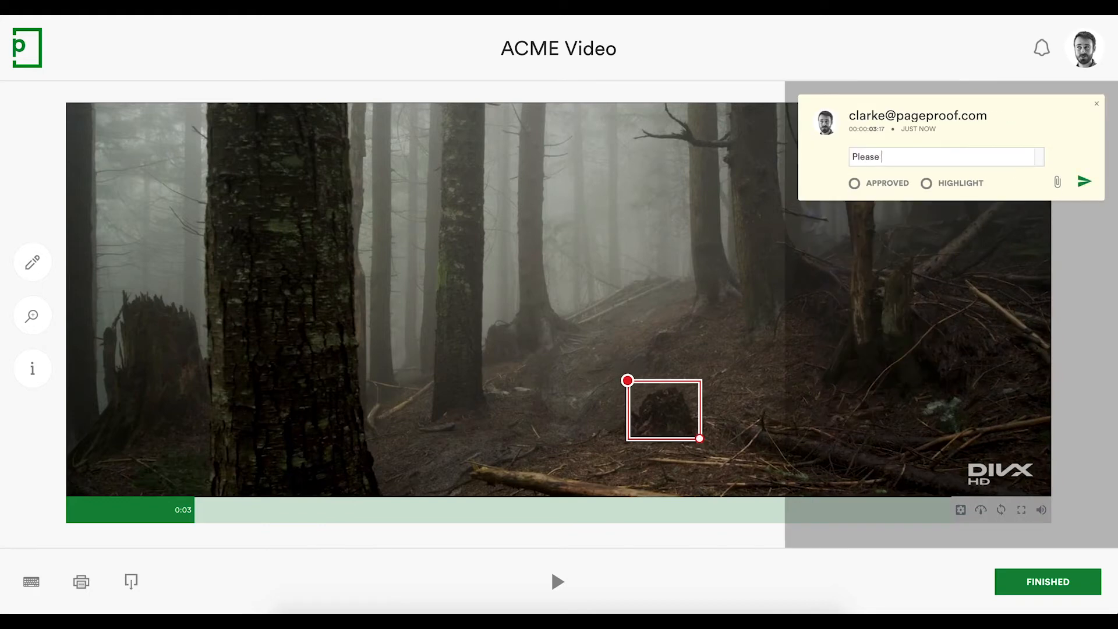
left_click(1083, 179)
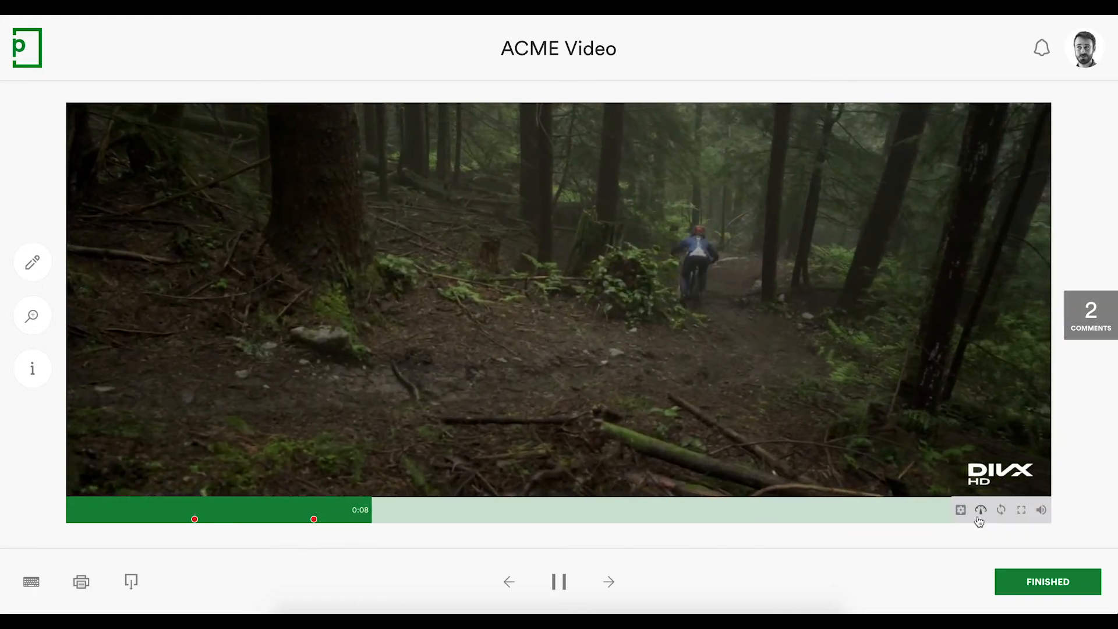
- Change playback speed, jump through the timed comments to 0:18, and finish the review
left_click(981, 510)
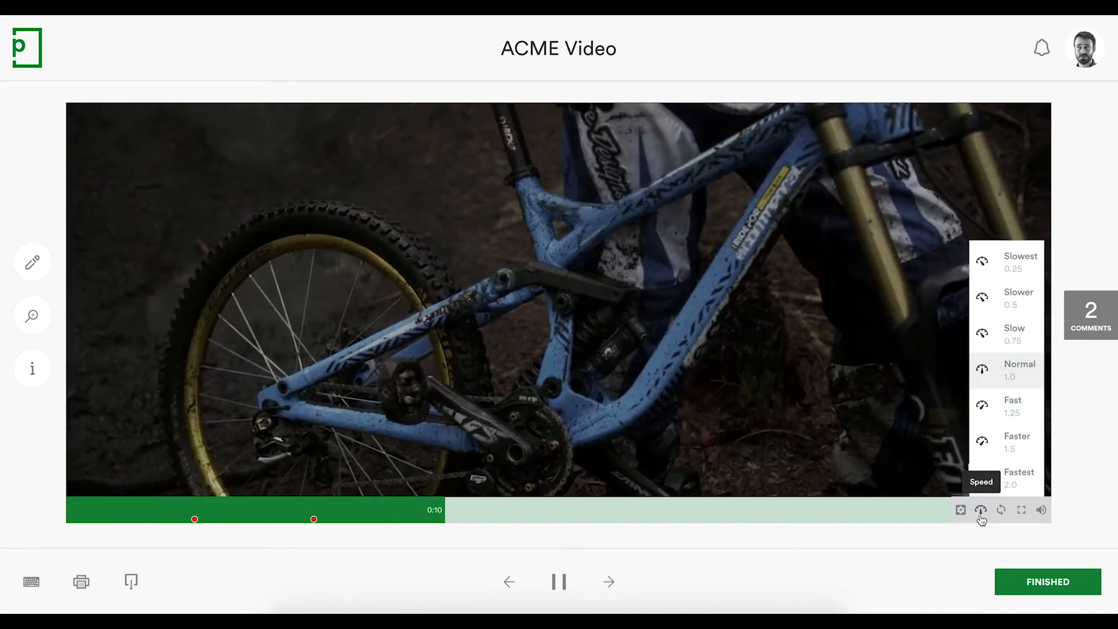
left_click(961, 509)
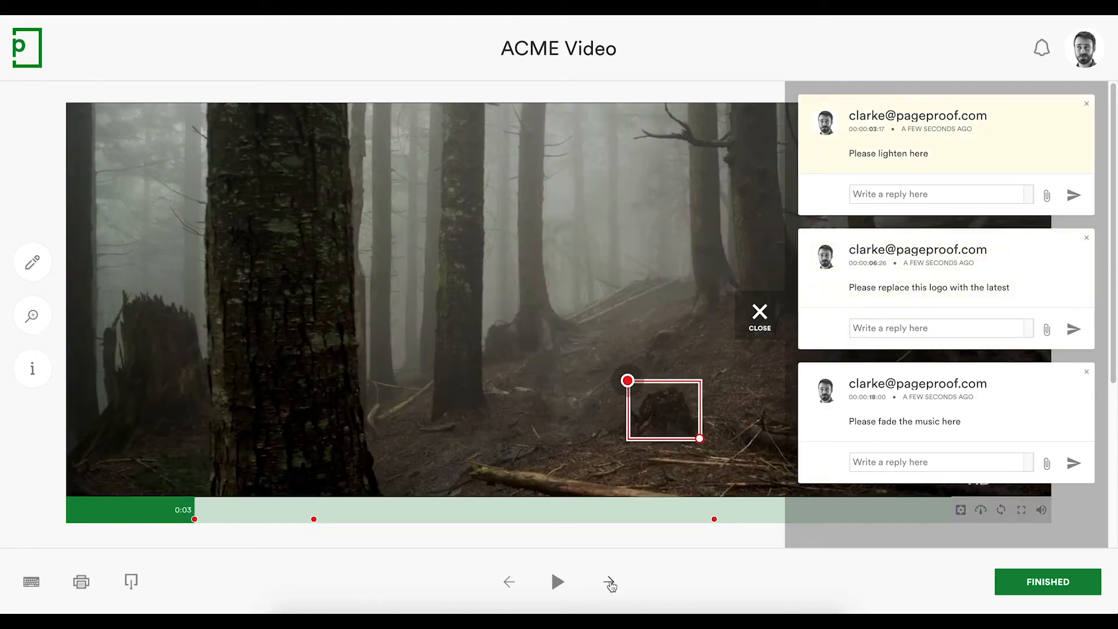
left_click(610, 582)
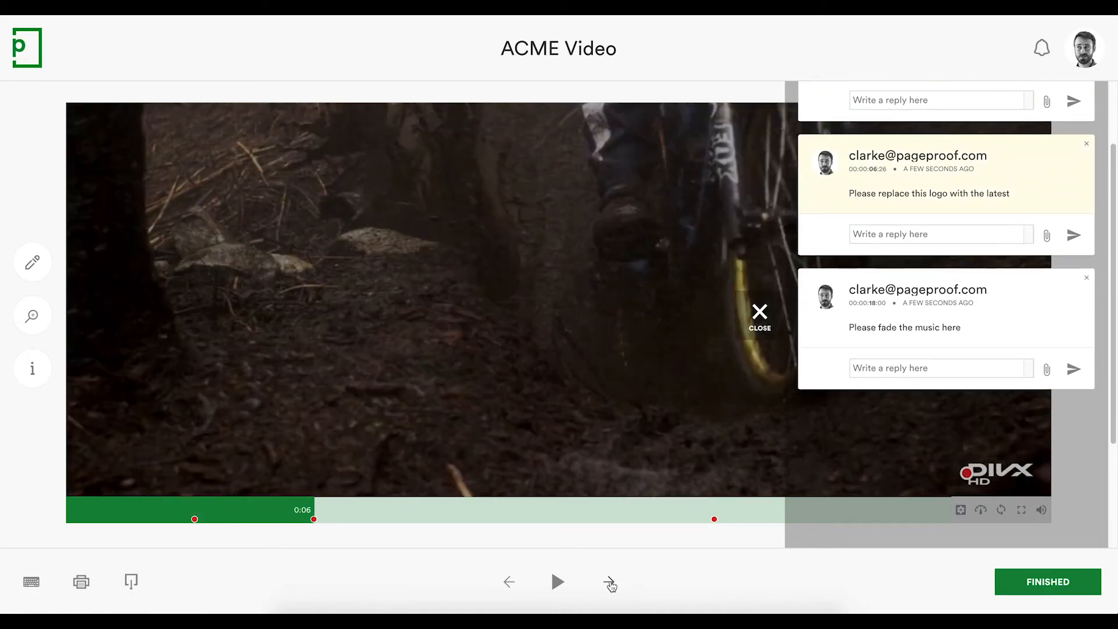
left_click(608, 581)
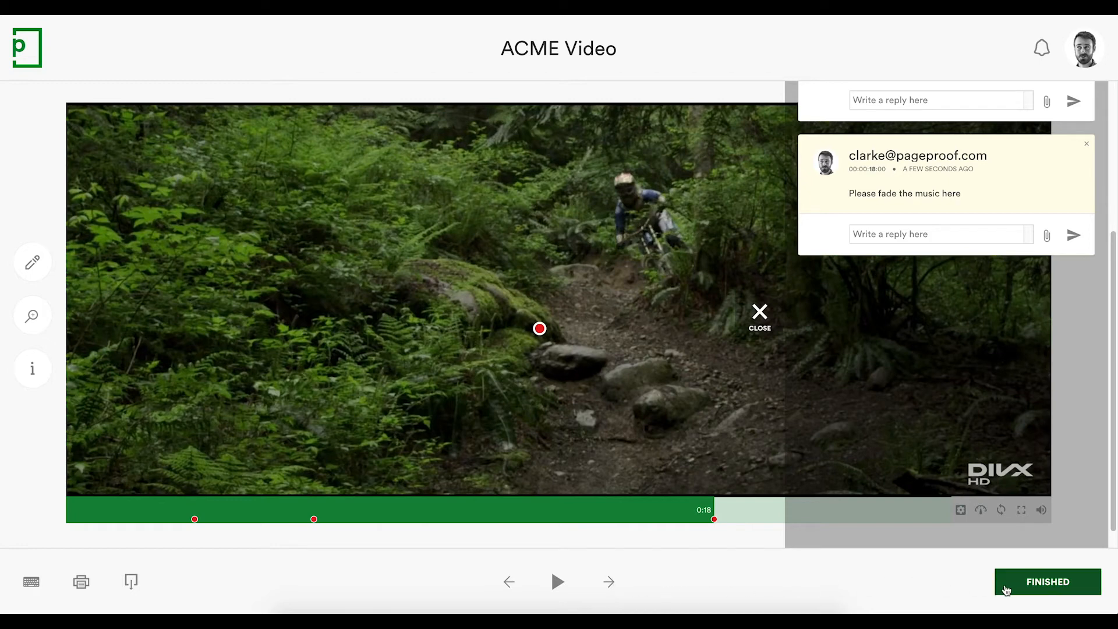
left_click(1047, 582)
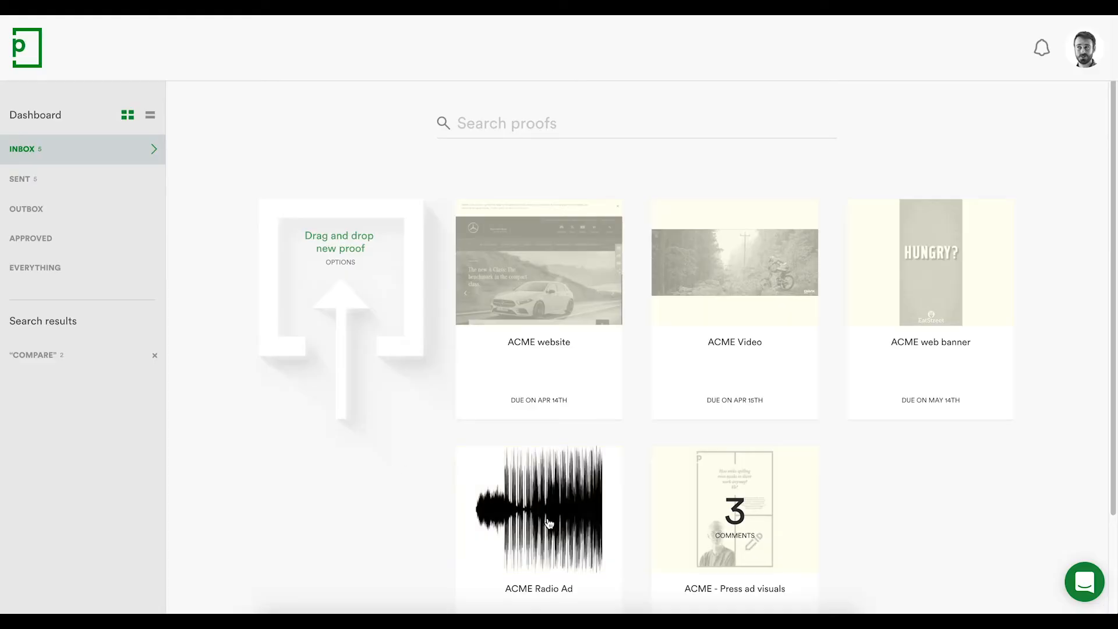
- Open the ACME Radio Ad proof and type a comment beginning 'Please' on its waveform
left_click(549, 524)
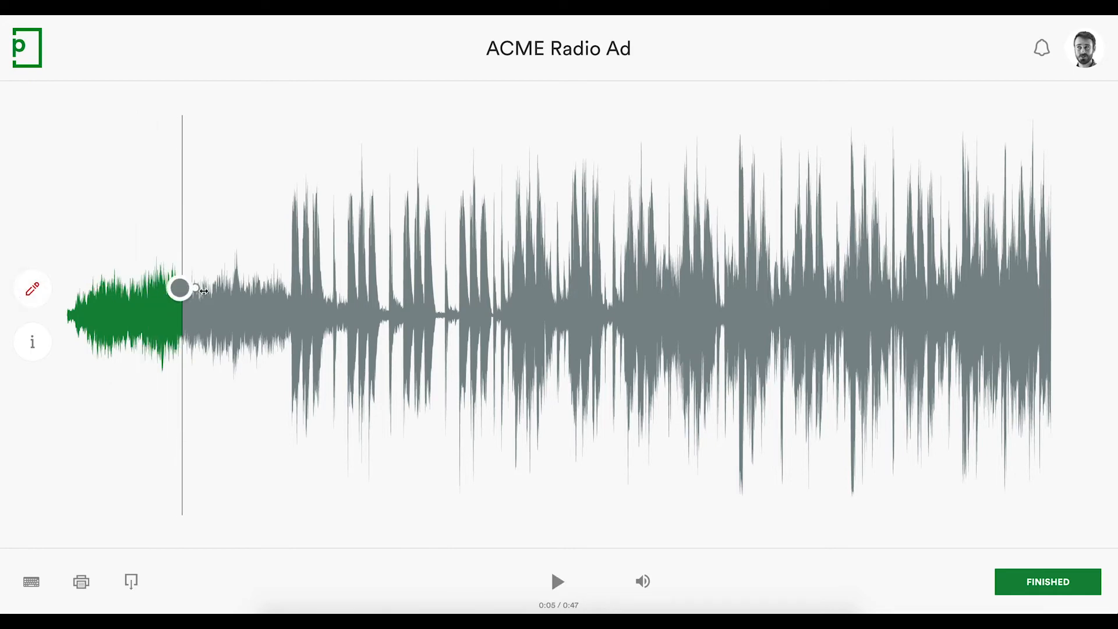
type("Please")
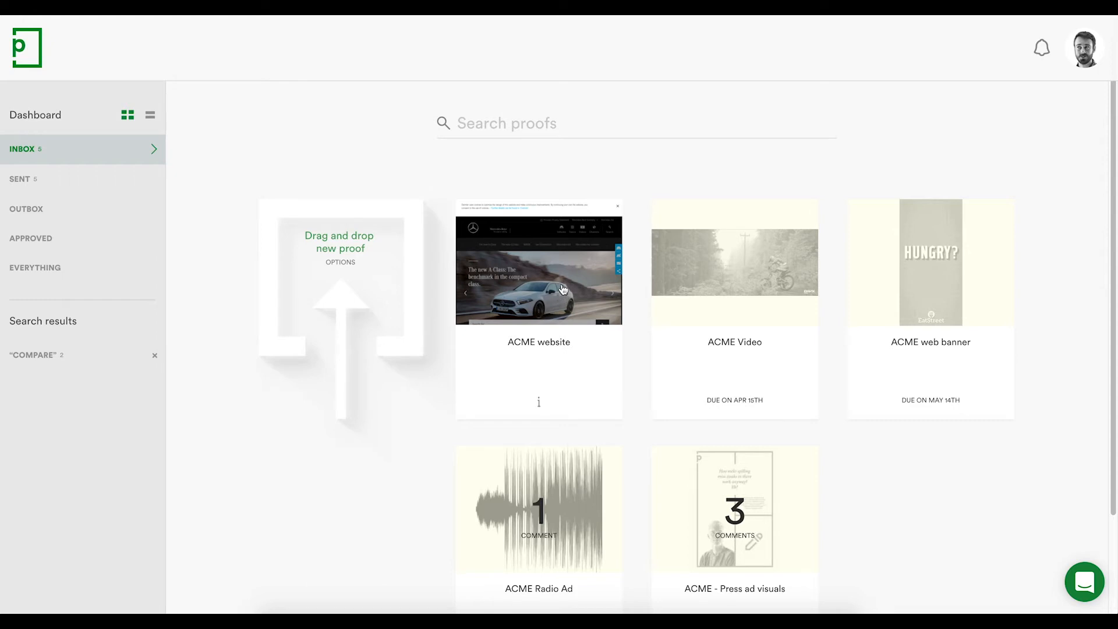
- Open the ACME website proof, scroll its page, and preview it at iPhone size
left_click(538, 289)
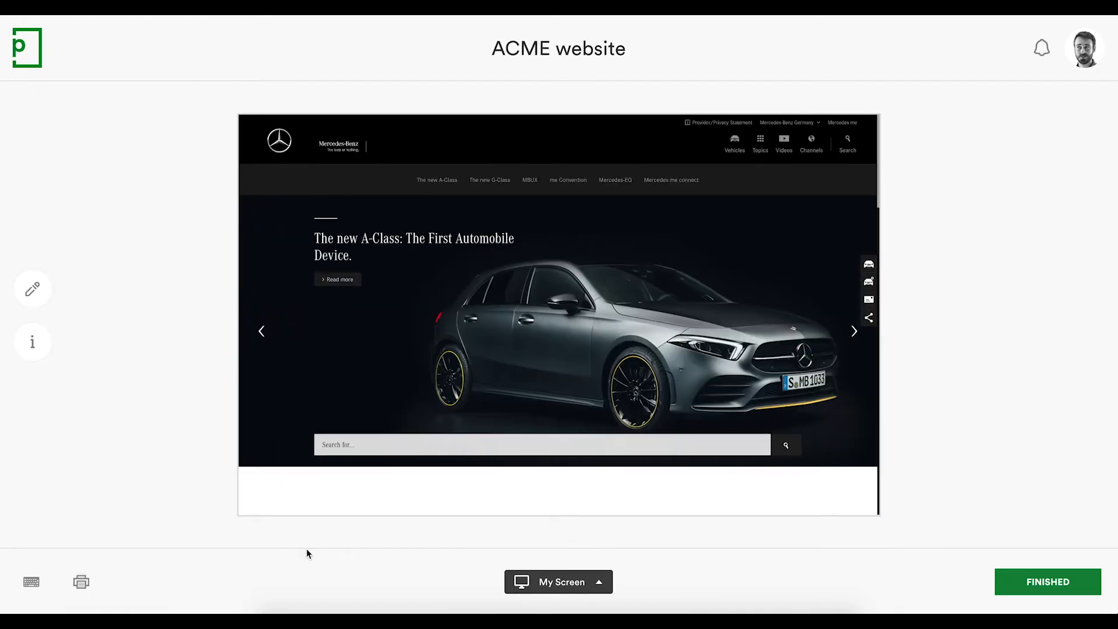
scroll("down", 3)
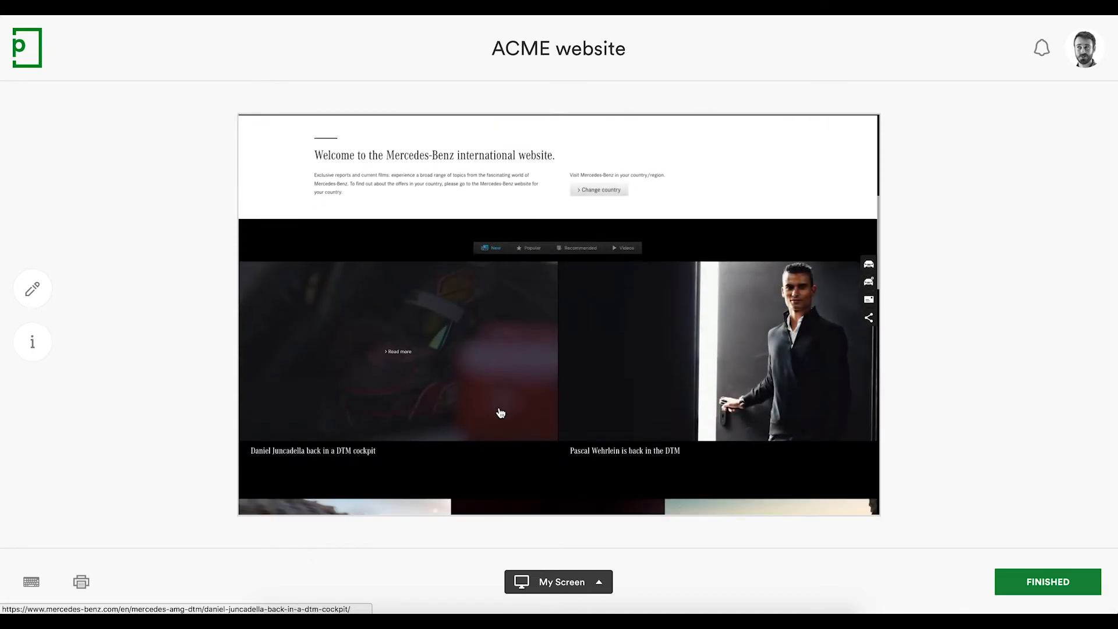
left_click(558, 582)
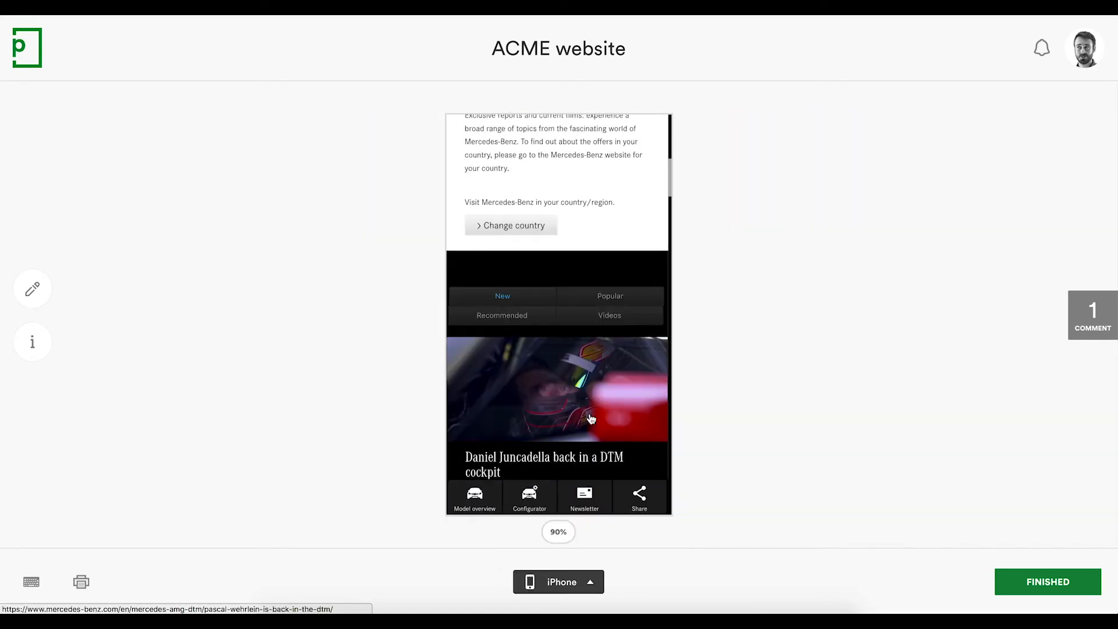
left_click(559, 582)
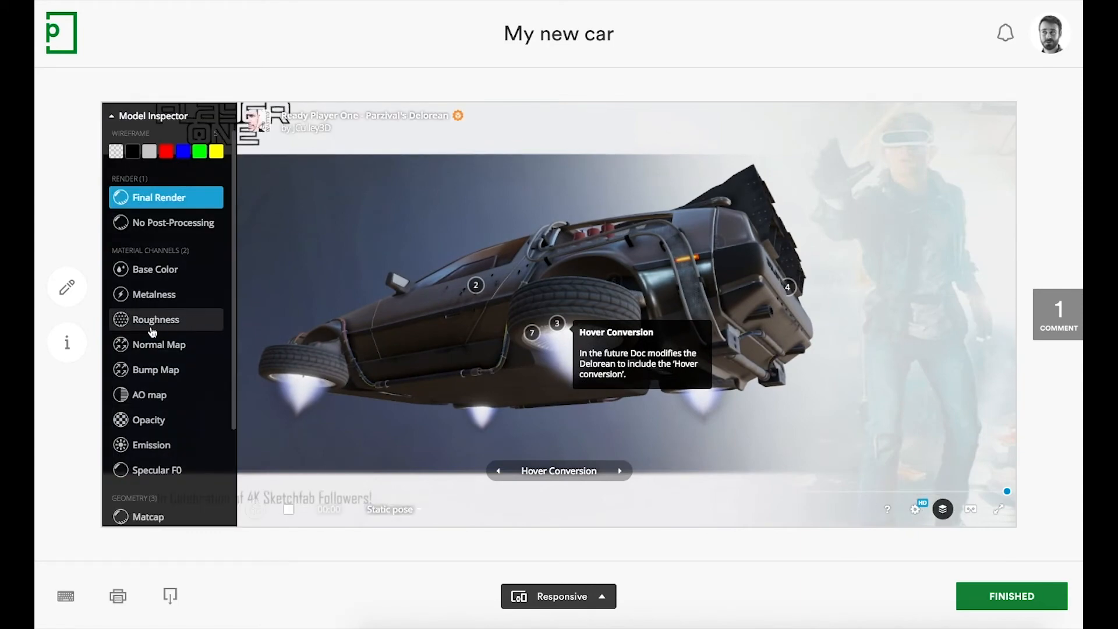
- Show the car's bump map with a green wireframe and post 'This section looks great!' on the wheel
left_click(156, 370)
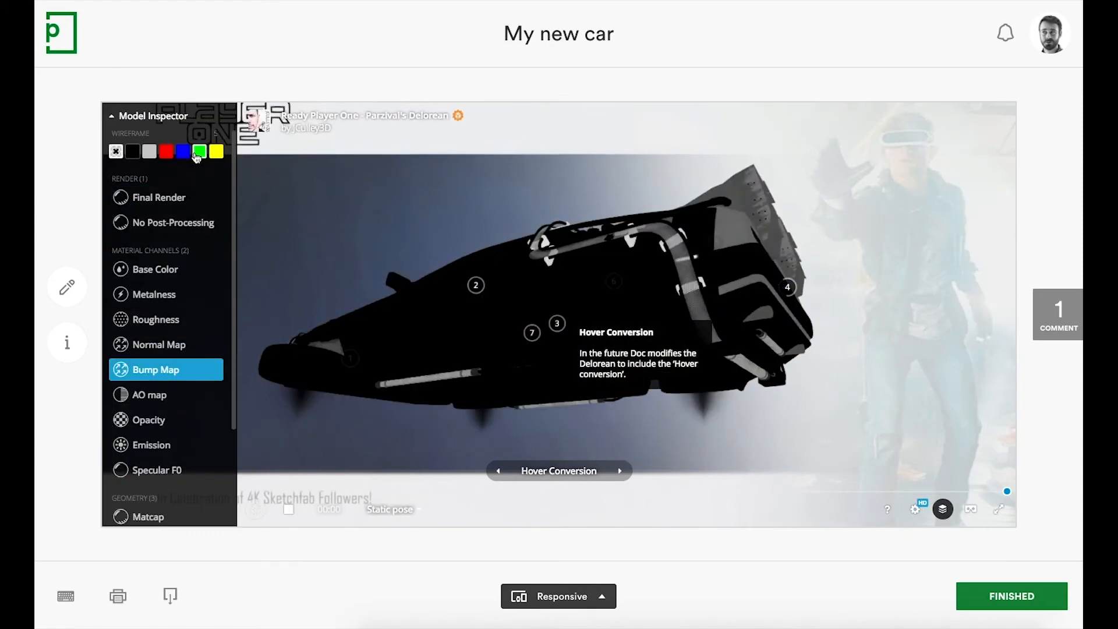
left_click(199, 152)
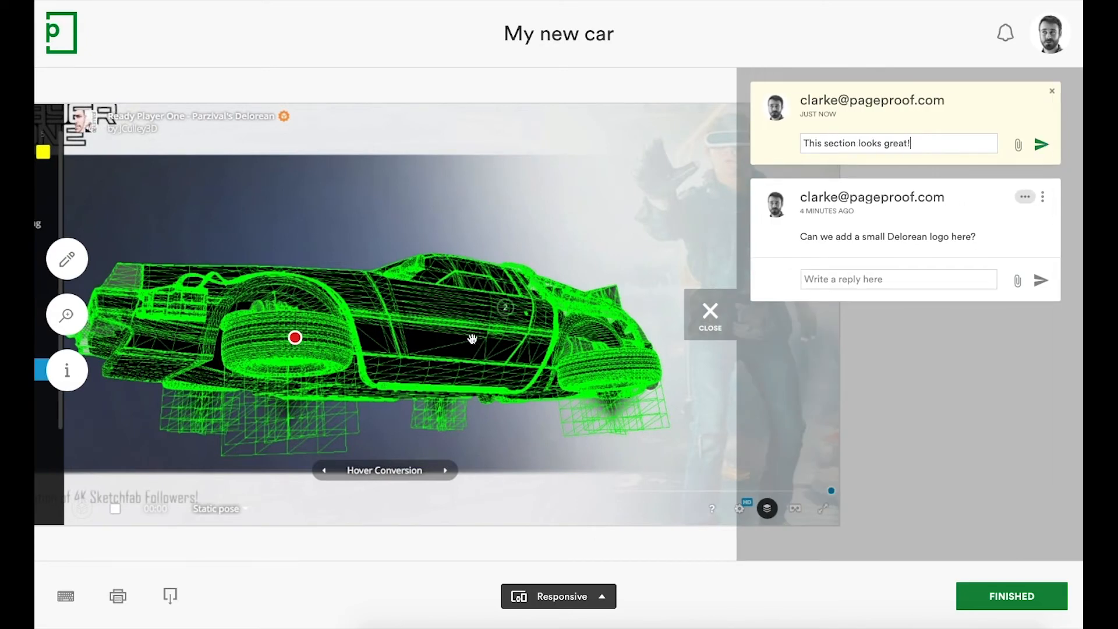
left_click(1042, 143)
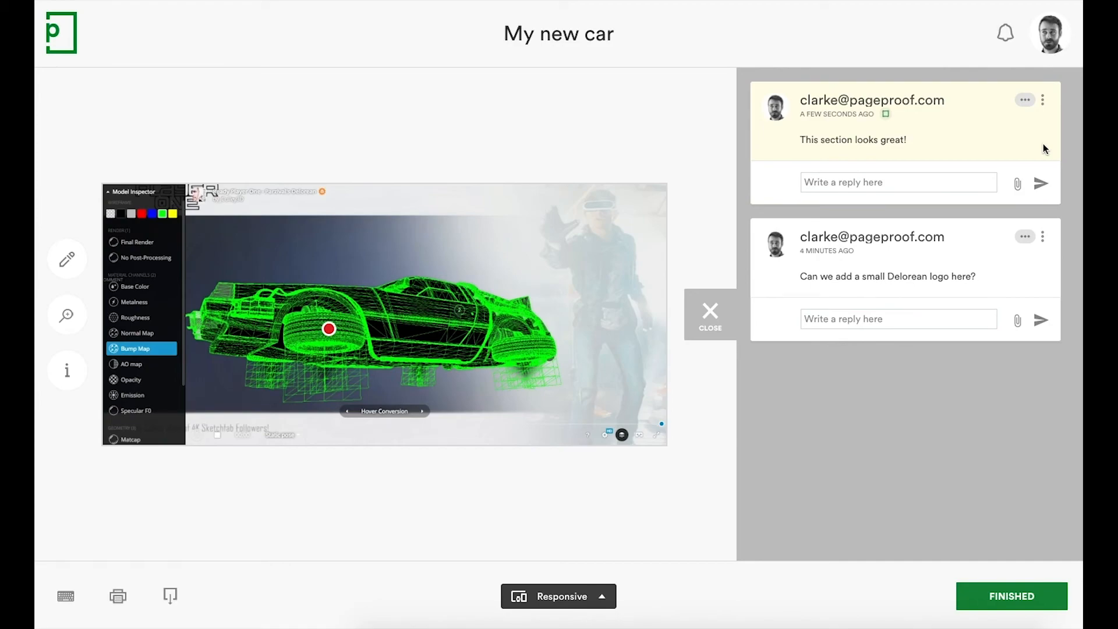
left_click(710, 314)
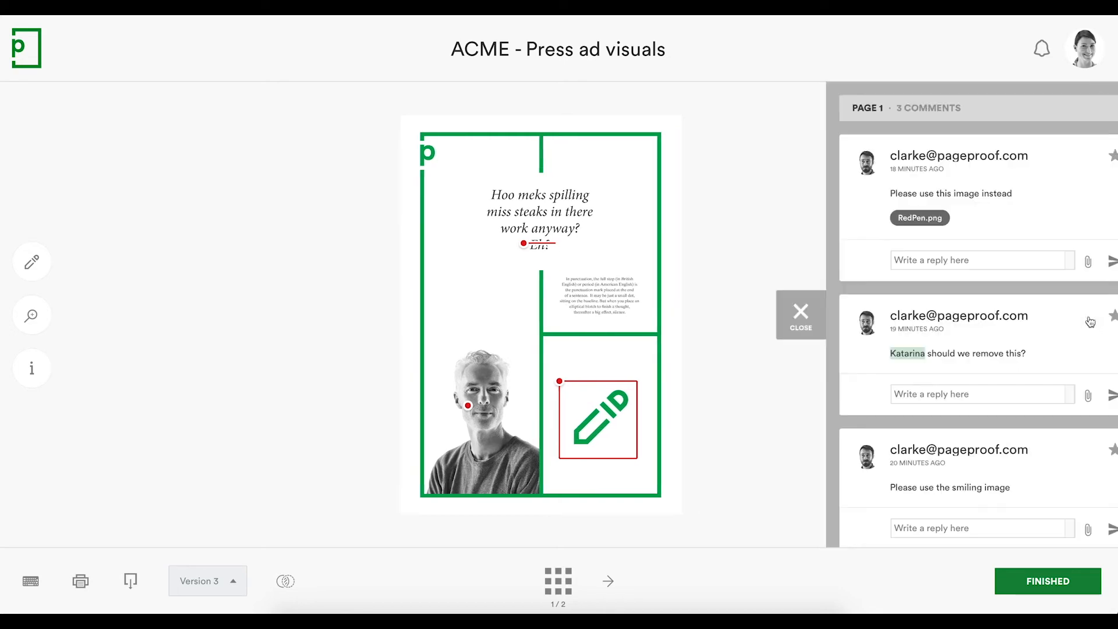
- Reply 'Yes great idea!' to the removal question and post a larger body-font request
type("Yes great idea!")
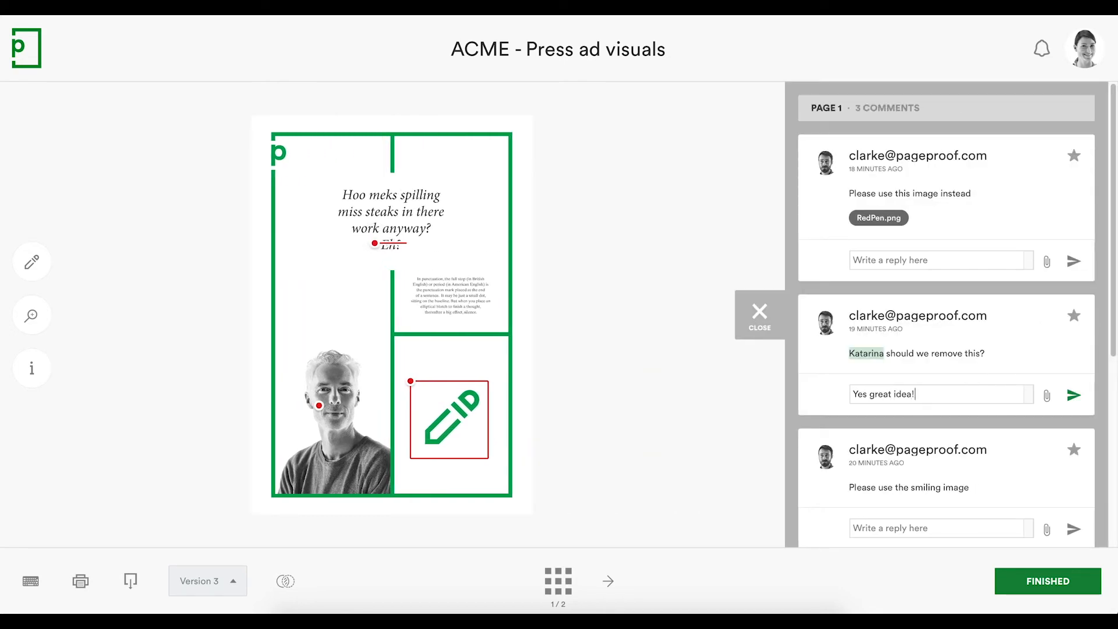
left_click(1074, 393)
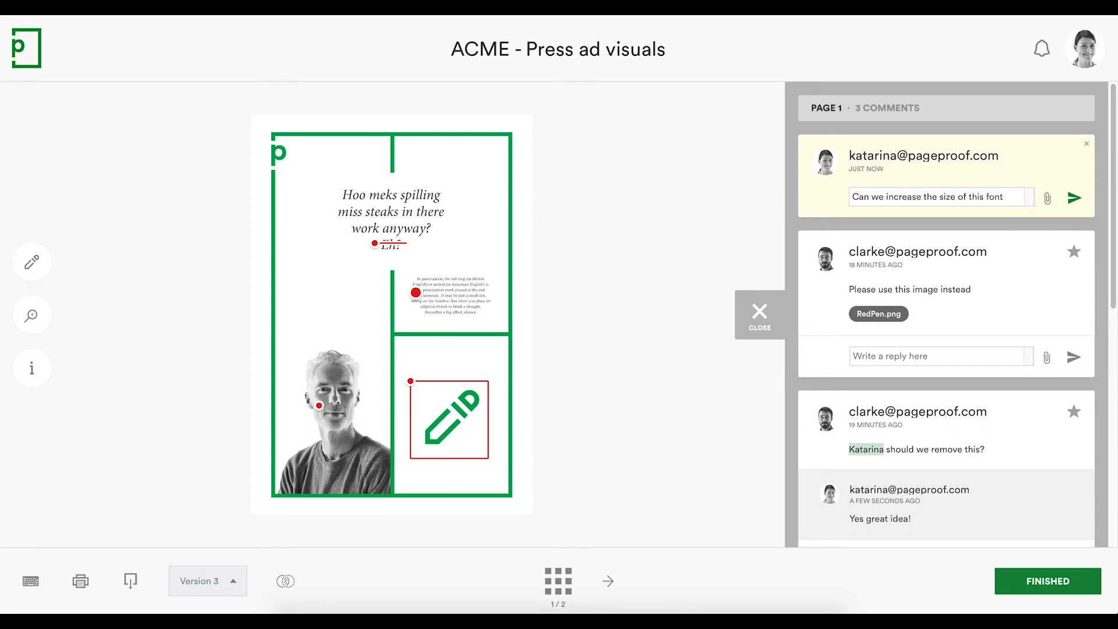
left_click(1073, 196)
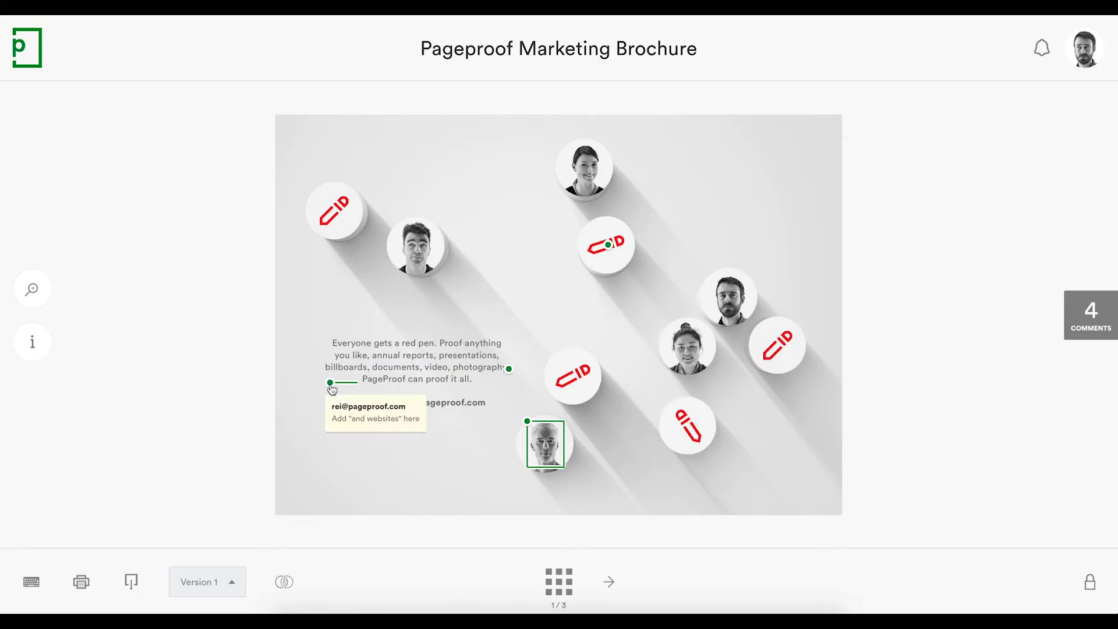
mouse_move(605, 248)
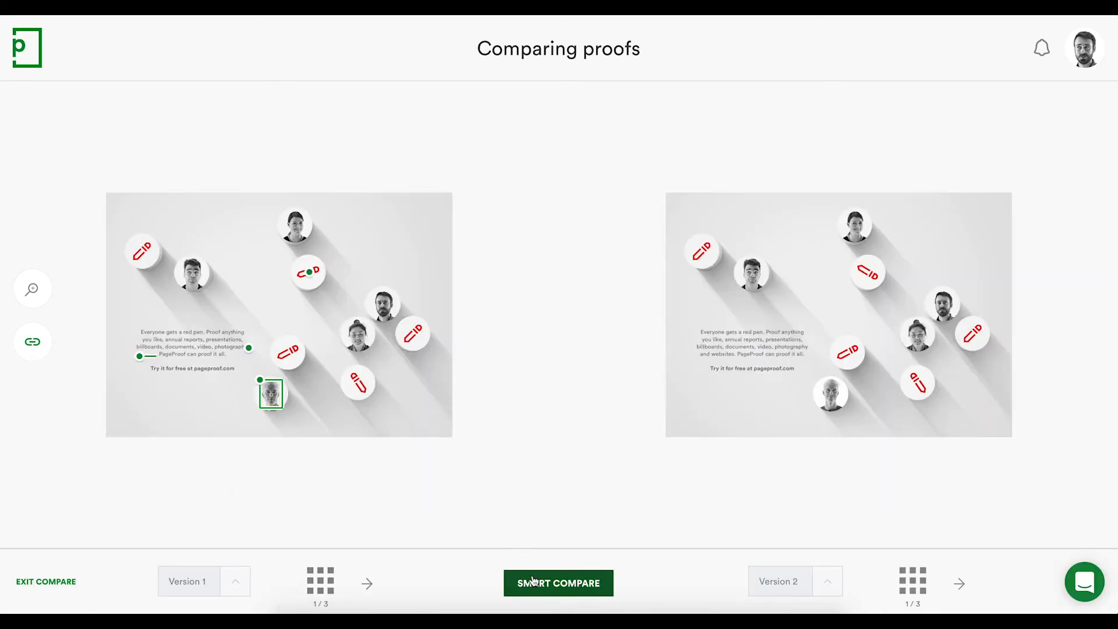
- Turn on Smart Compare to highlight differences between brochure Versions 1 and 2
left_click(558, 583)
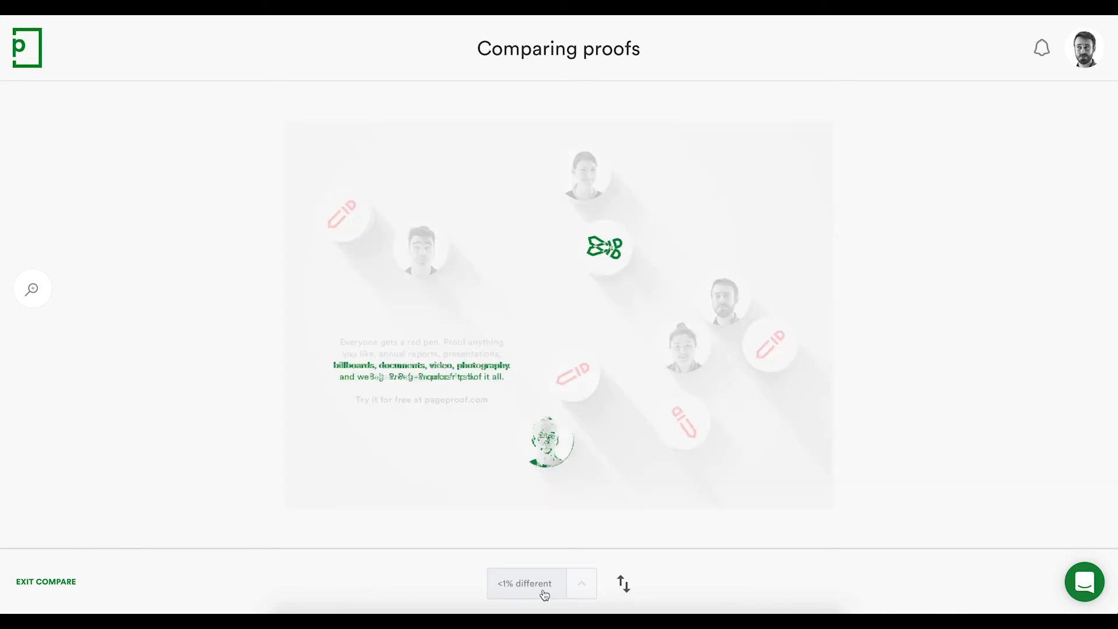
mouse_move(626, 586)
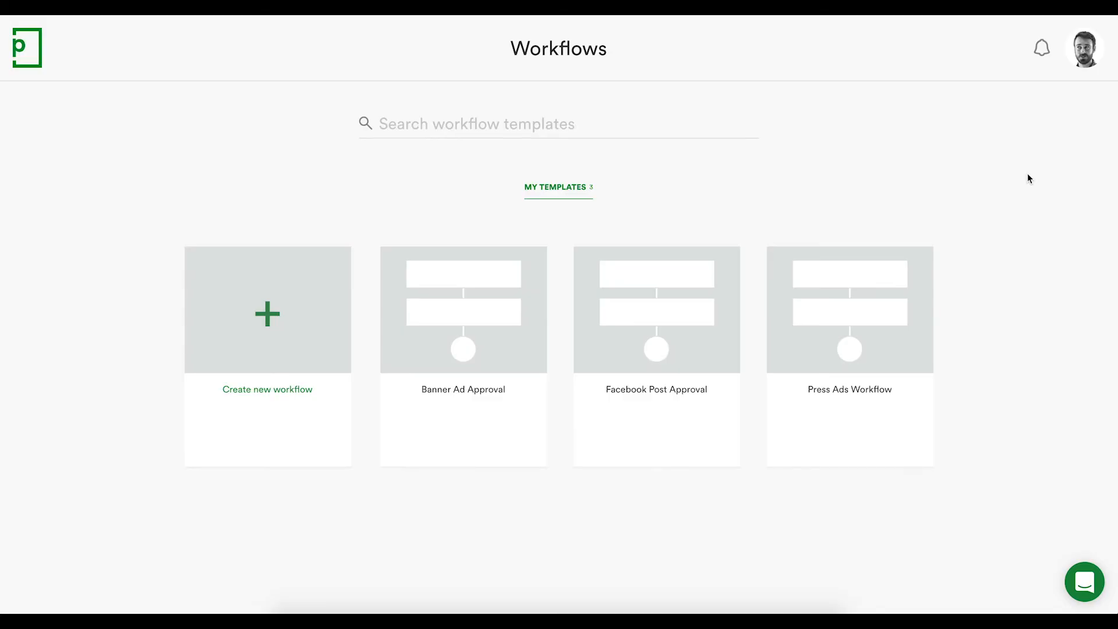
mouse_move(660, 262)
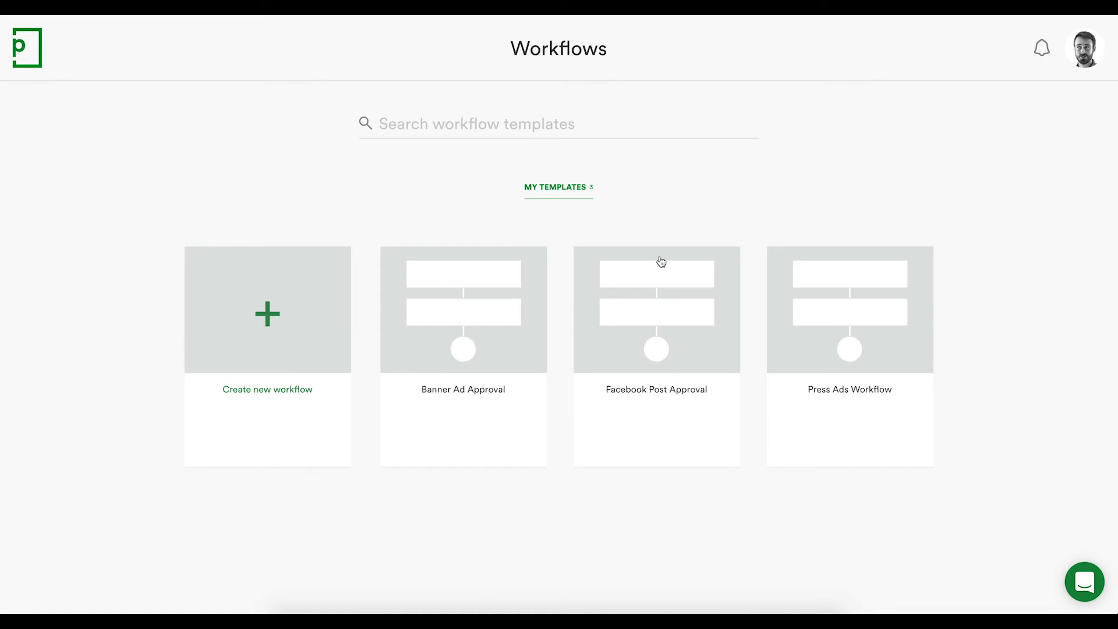
- Make Facebook Post Approval's second Marketing reviewer mandatory and an inviter, then allow editing in sharing
left_click(657, 311)
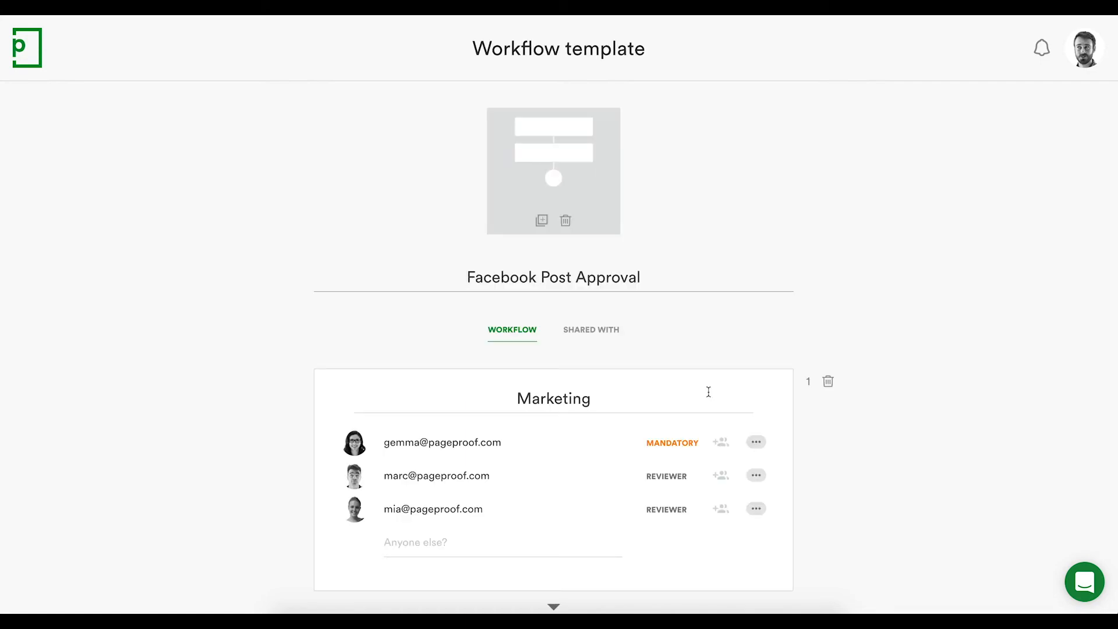
scroll("down", 3)
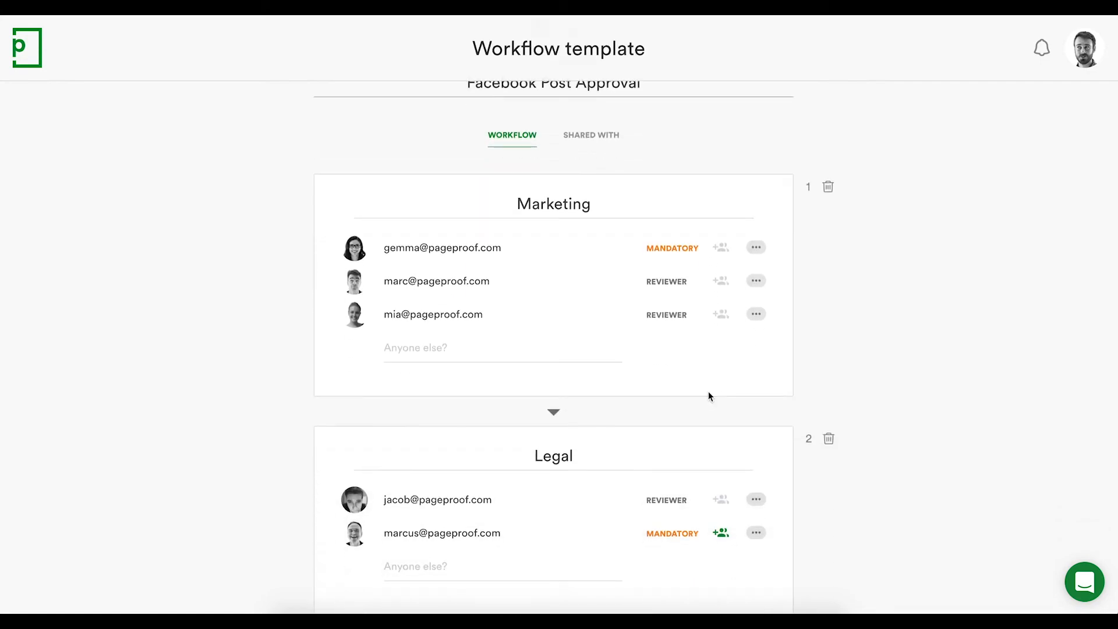
scroll("down", 3)
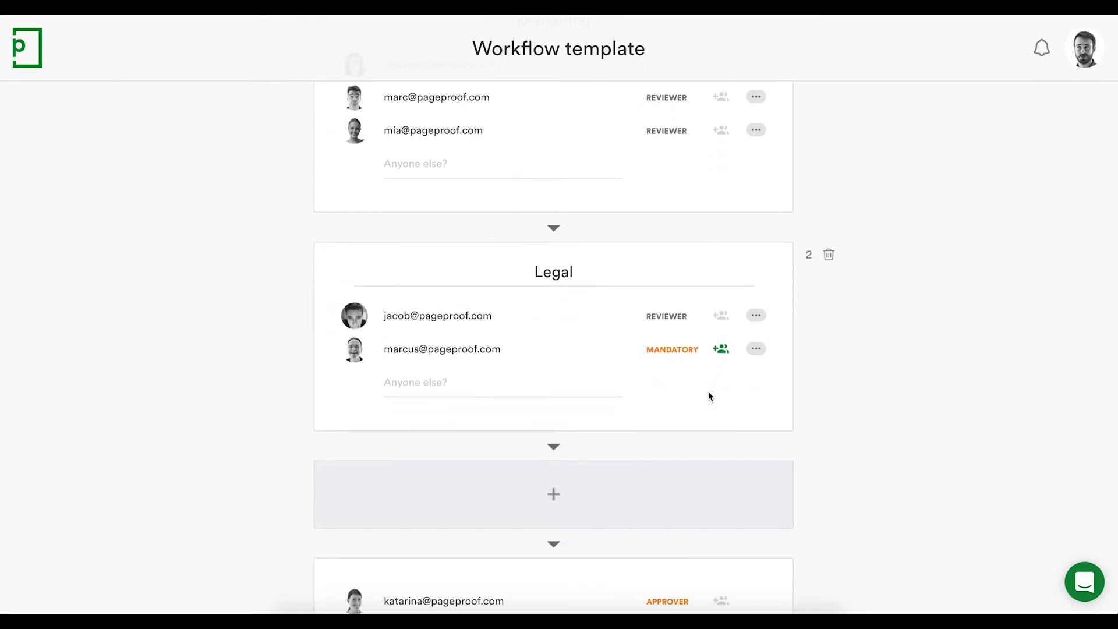
scroll("down", 3)
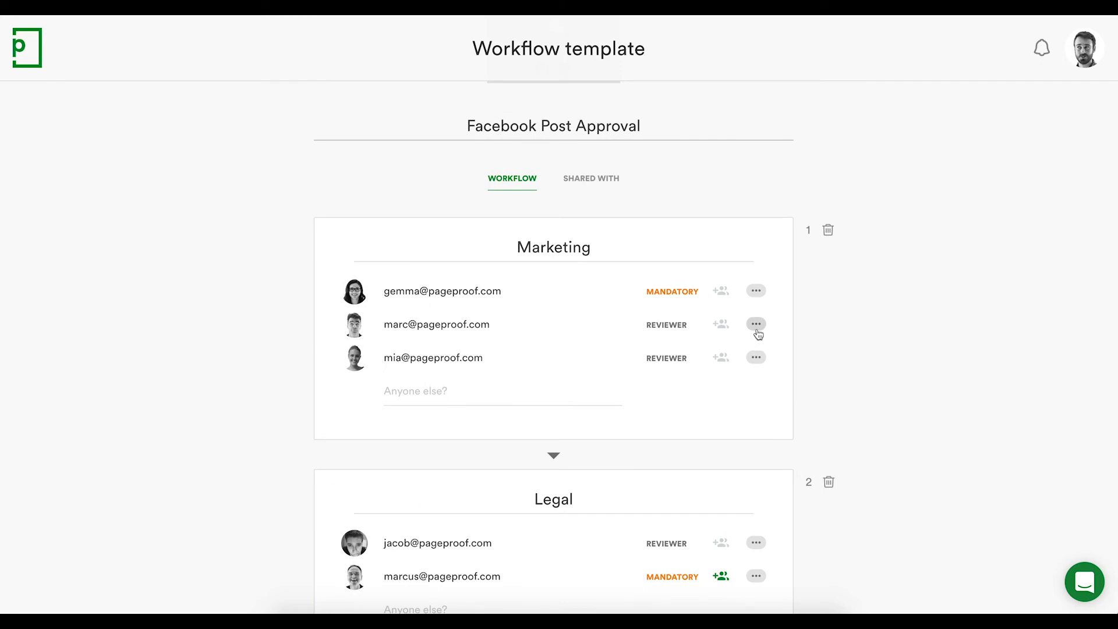
left_click(757, 324)
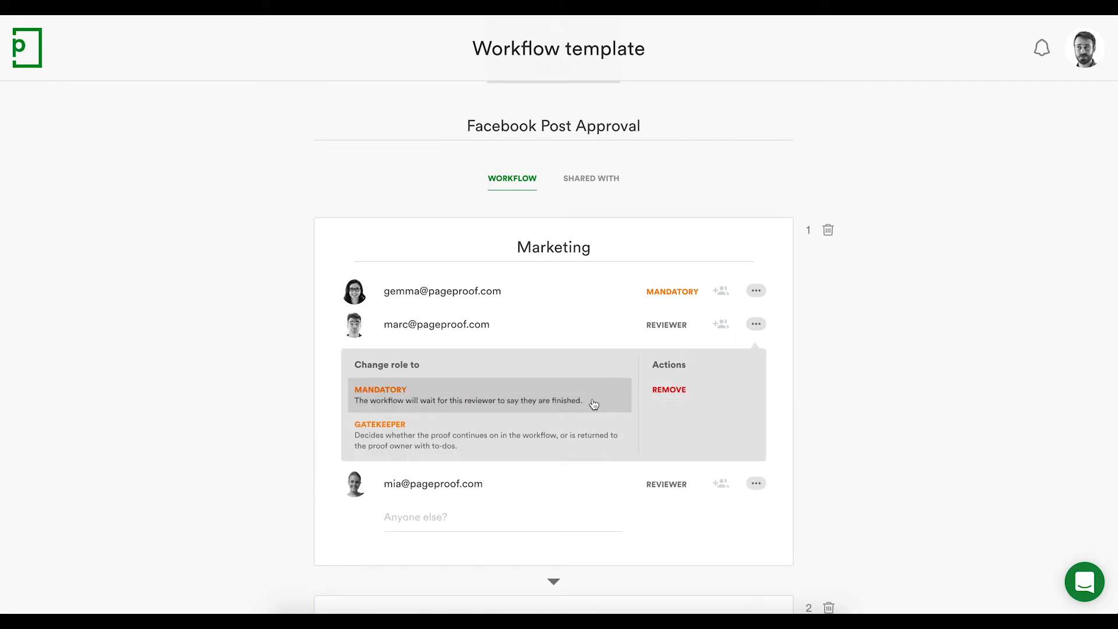
left_click(381, 390)
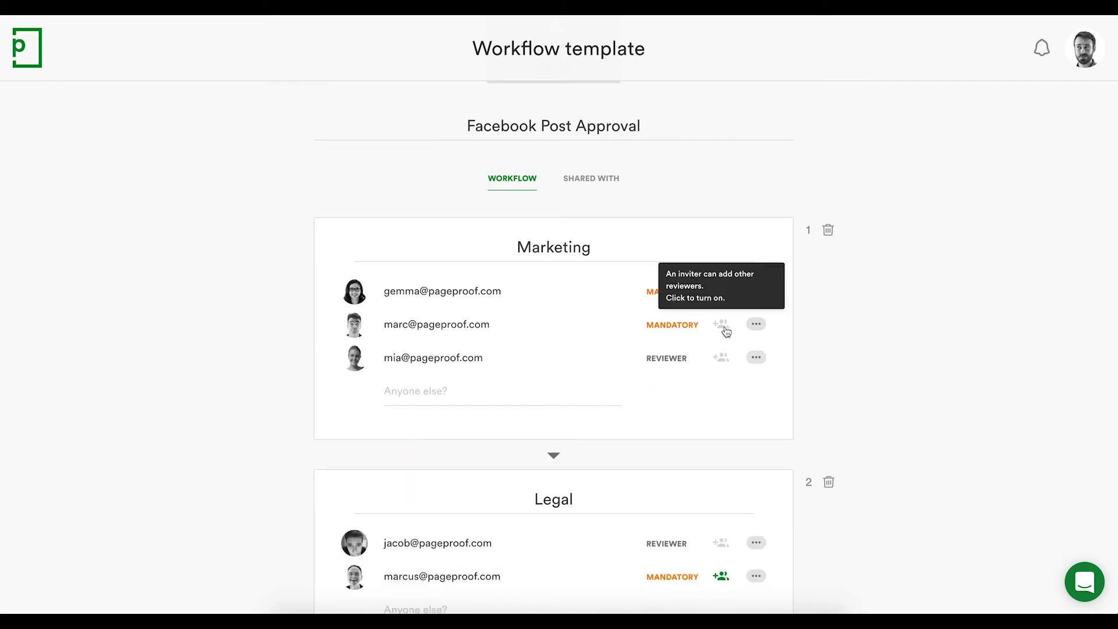
left_click(721, 324)
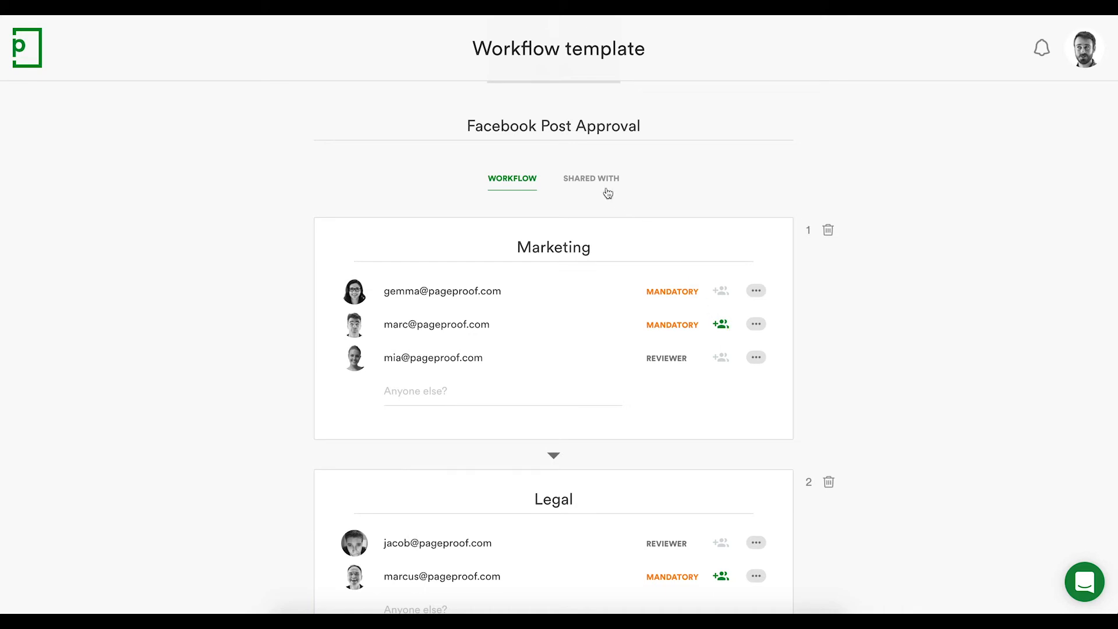
left_click(591, 178)
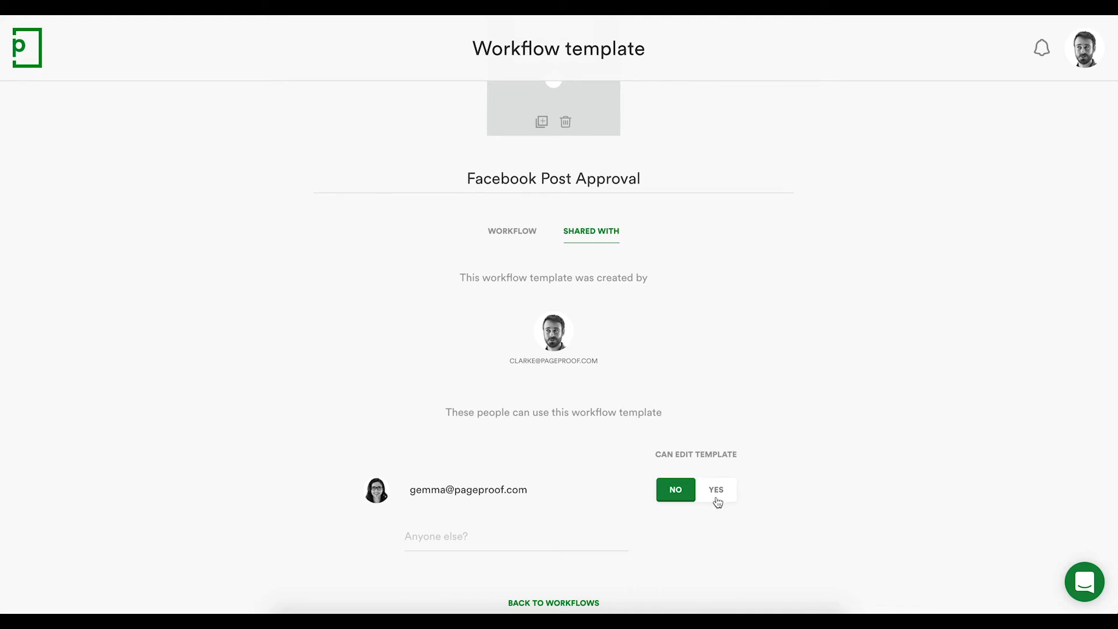
left_click(717, 490)
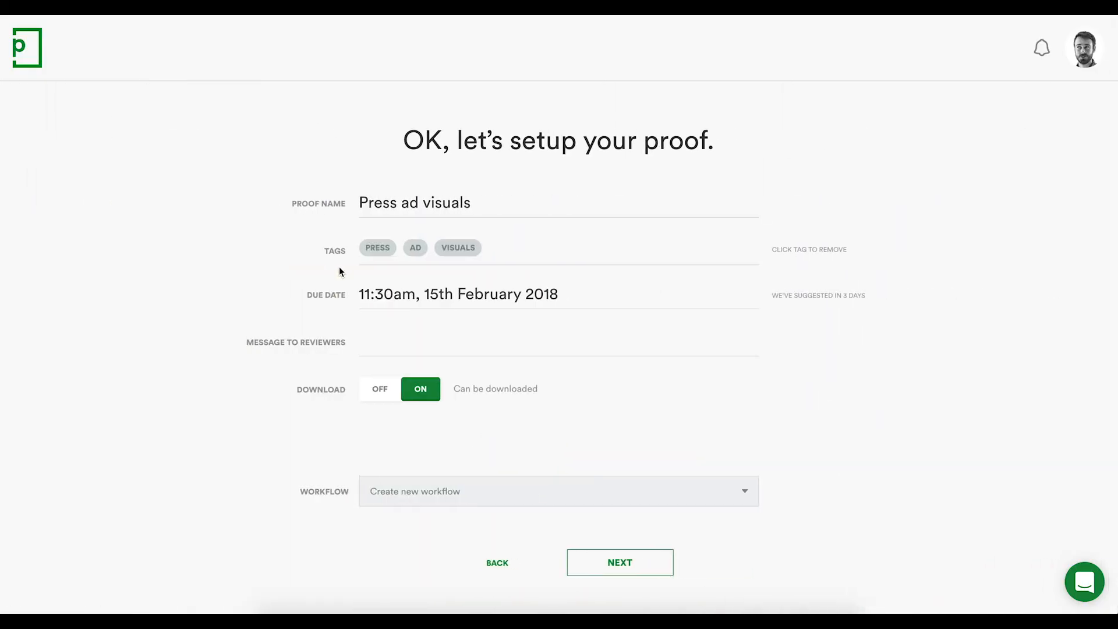
- Tag the Press ad visuals proof J312 and begin a 'Hi everyone,' message to reviewers
type("j312")
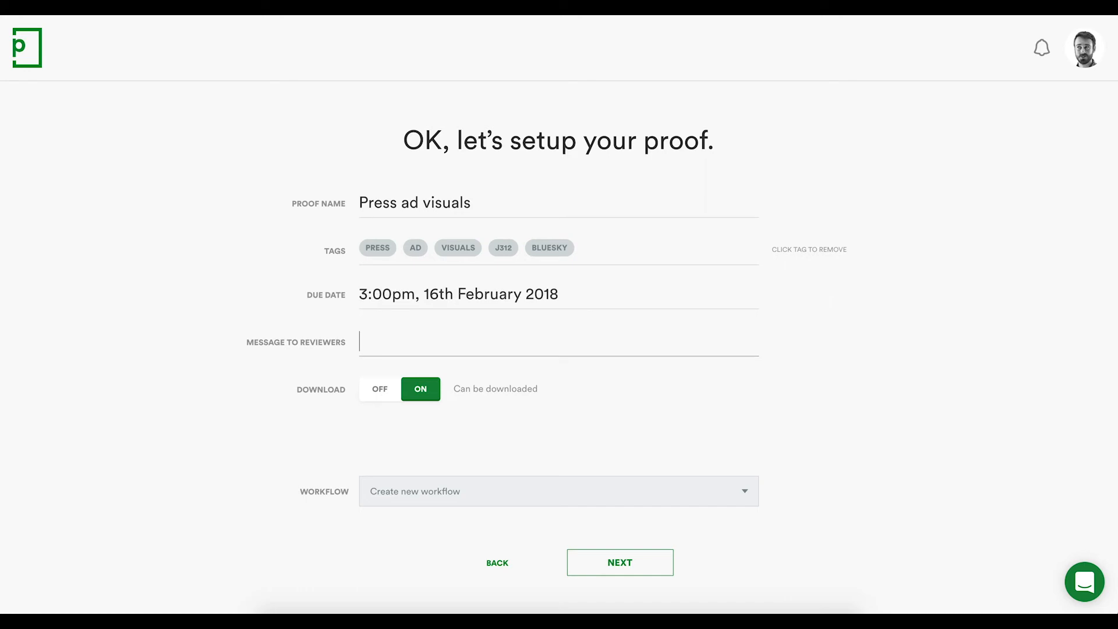
type("Hi everyone,")
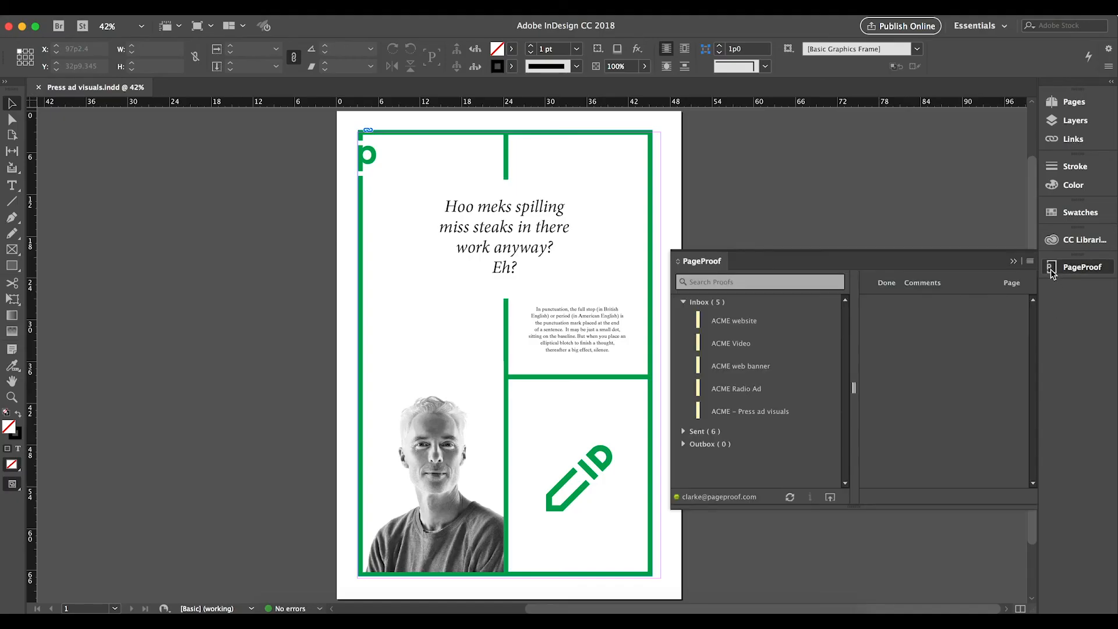
mouse_move(830, 497)
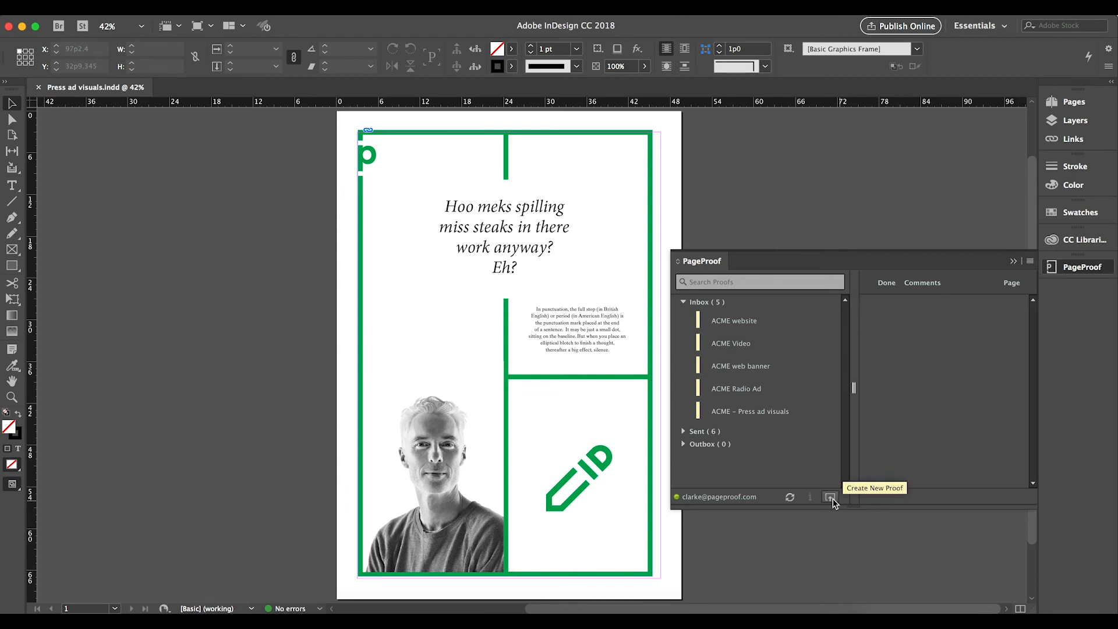
left_click(830, 497)
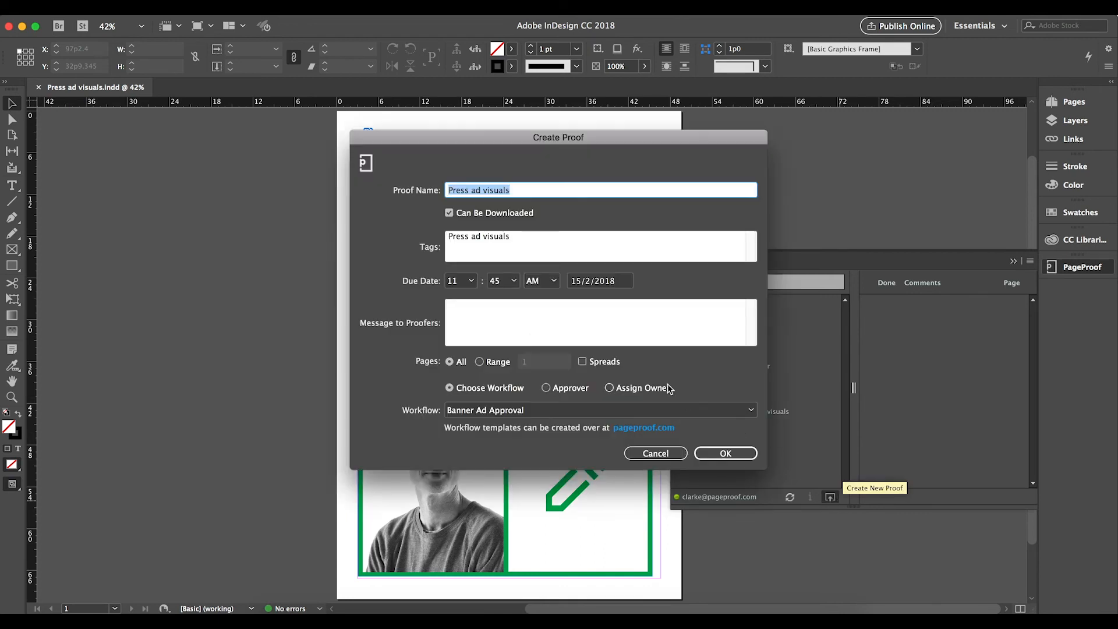
left_click(750, 409)
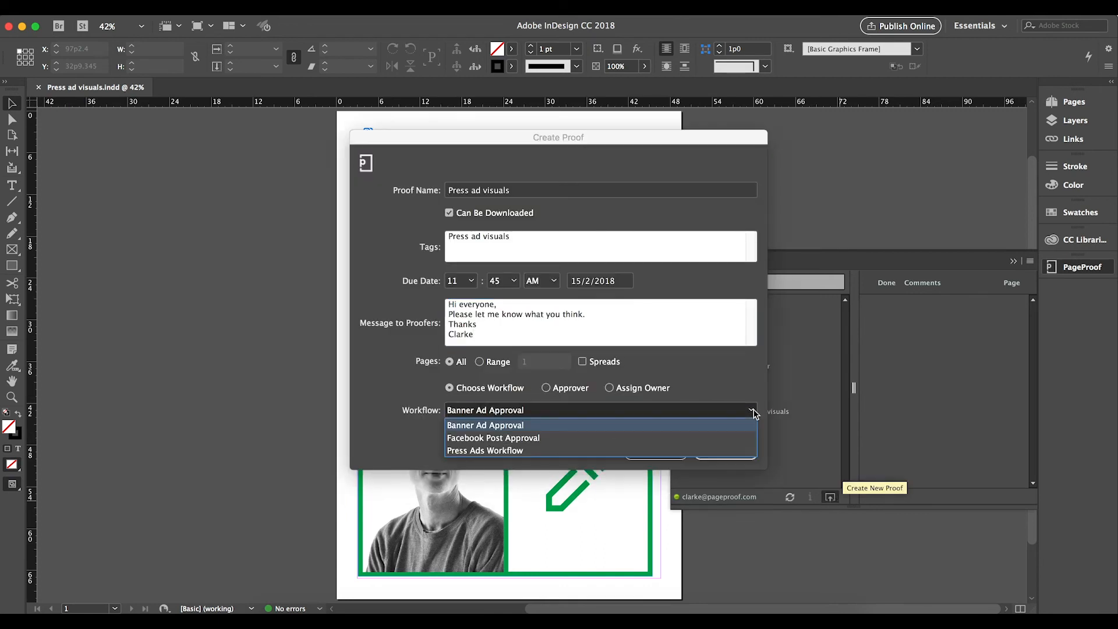
left_click(493, 438)
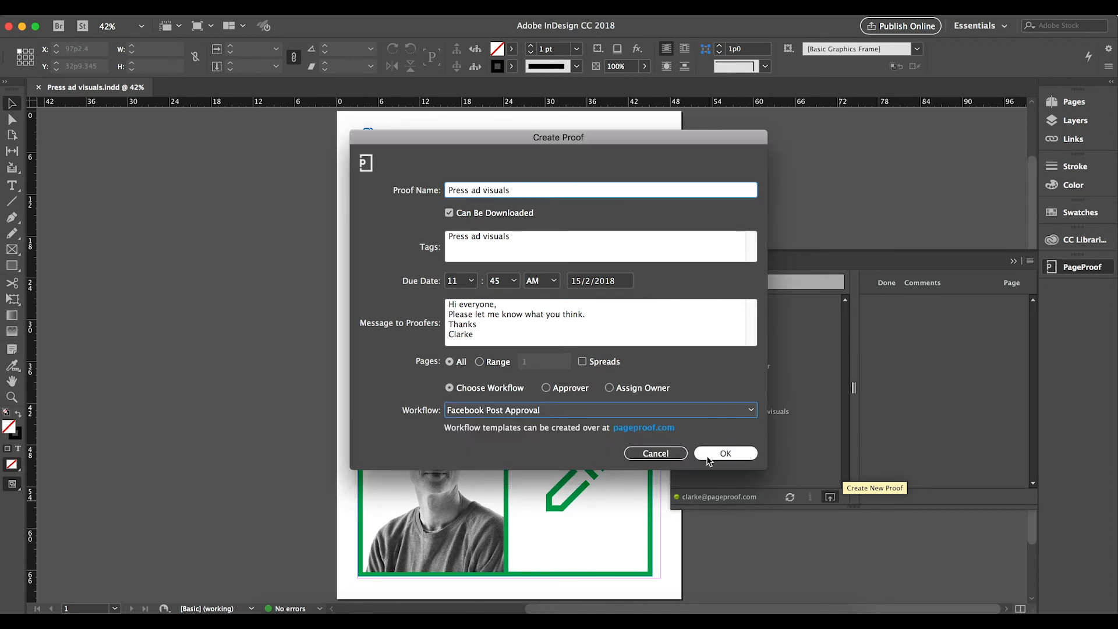
left_click(610, 388)
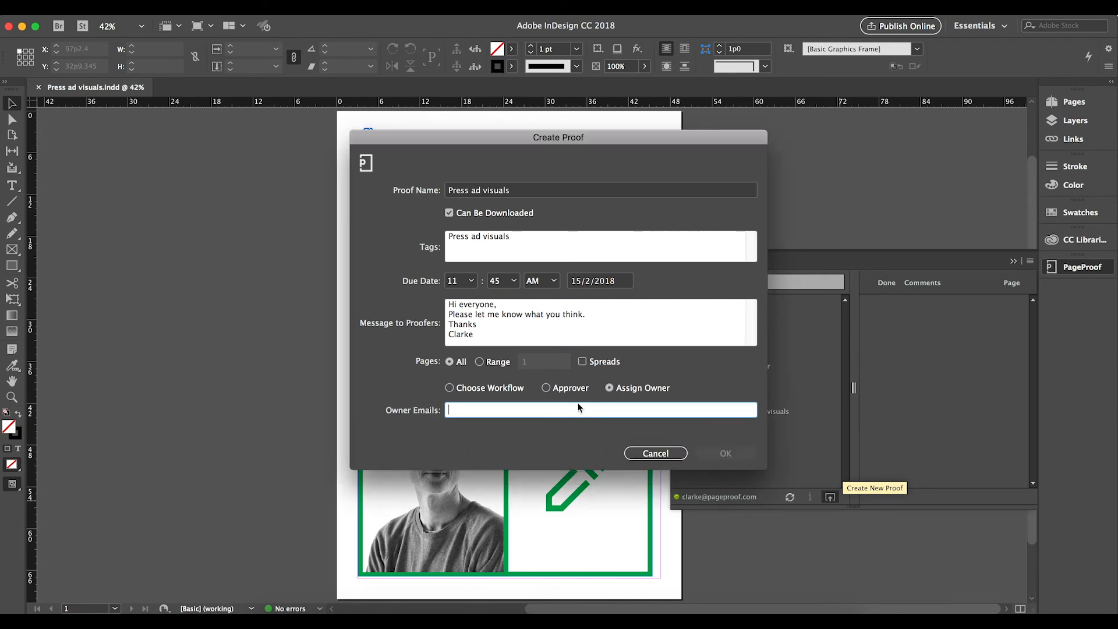
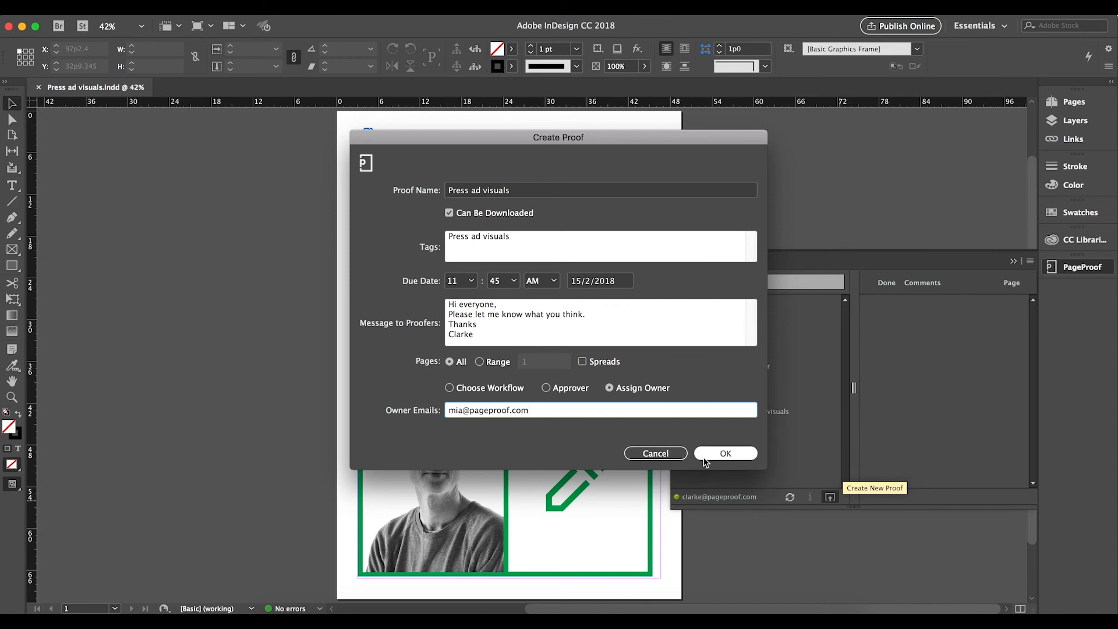
left_click(726, 453)
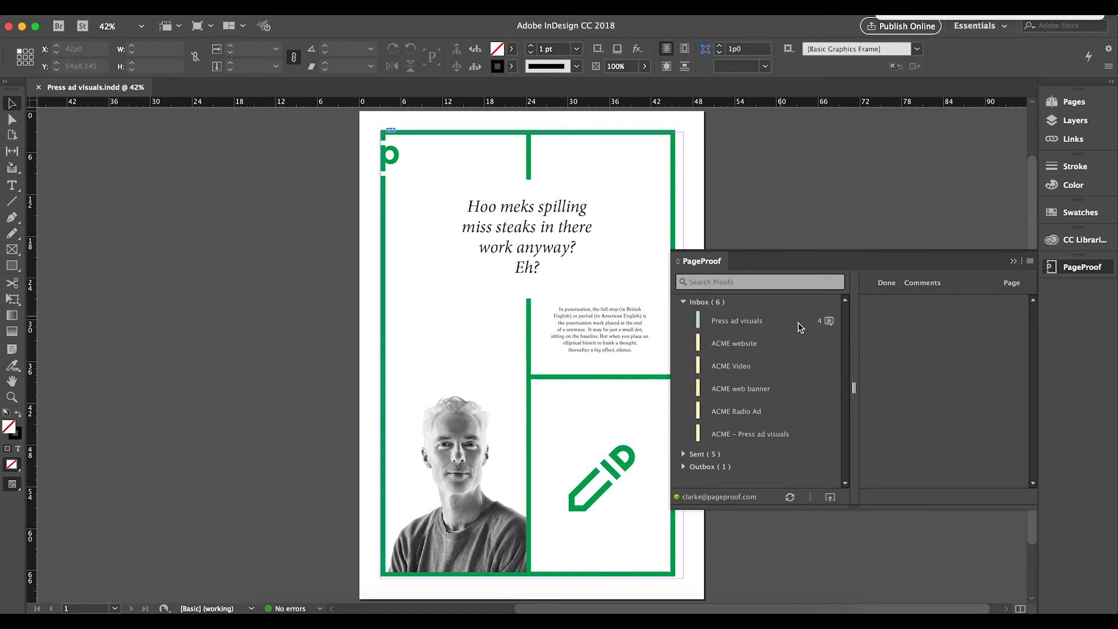
left_click(736, 321)
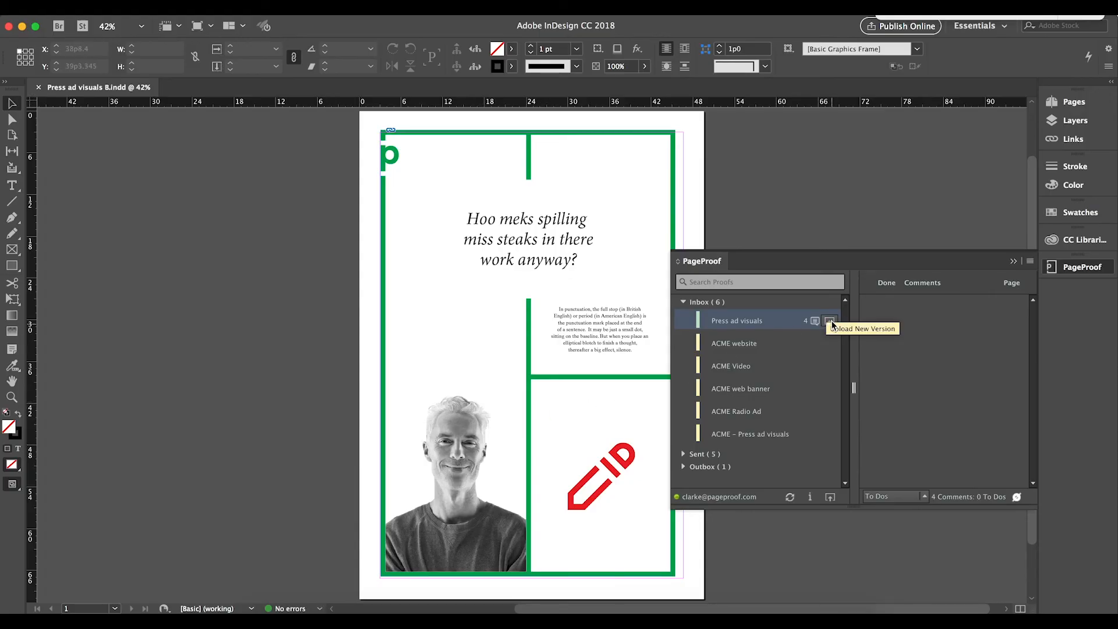
- Upload a new version with the note 'Hi everyone, I've made the changes. What do you think of this'
left_click(830, 321)
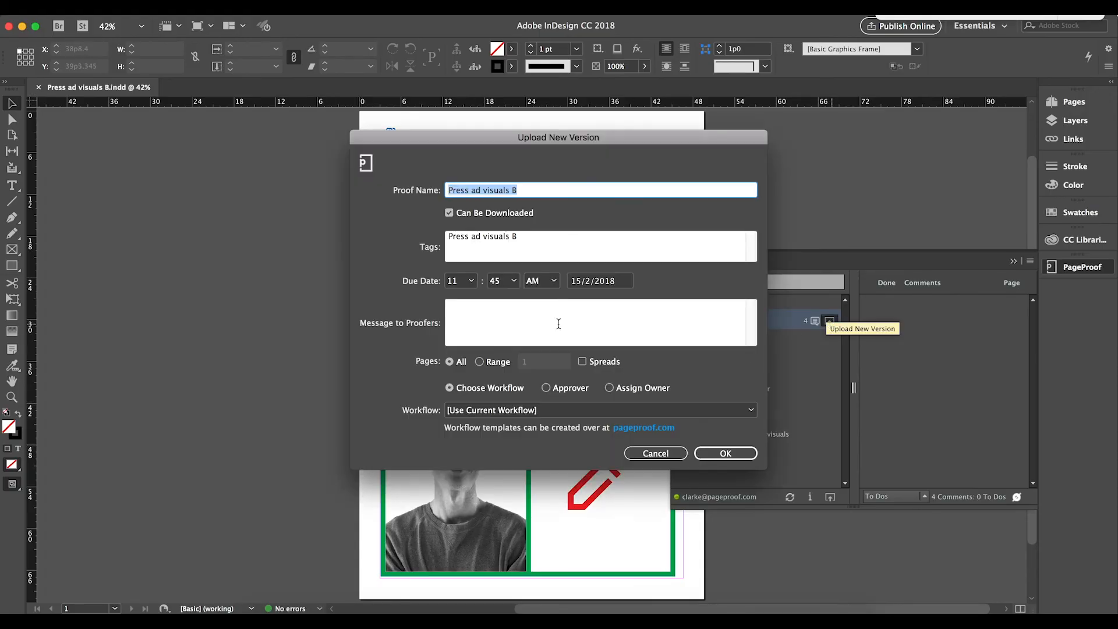
type("Hi everyone,")
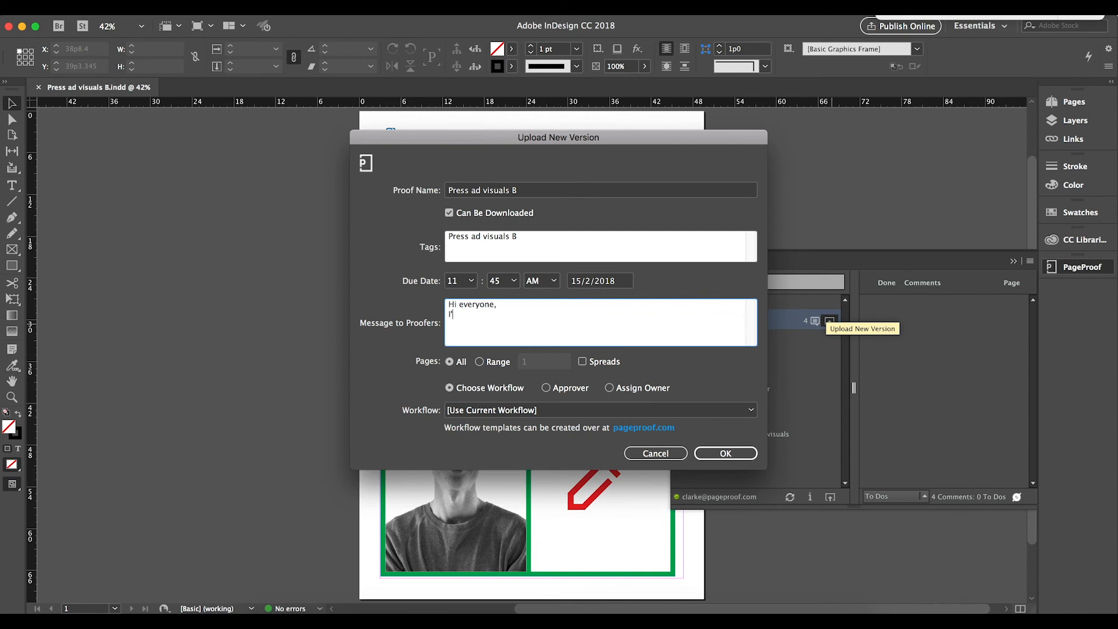
type("I've made the changes. What do you think of this")
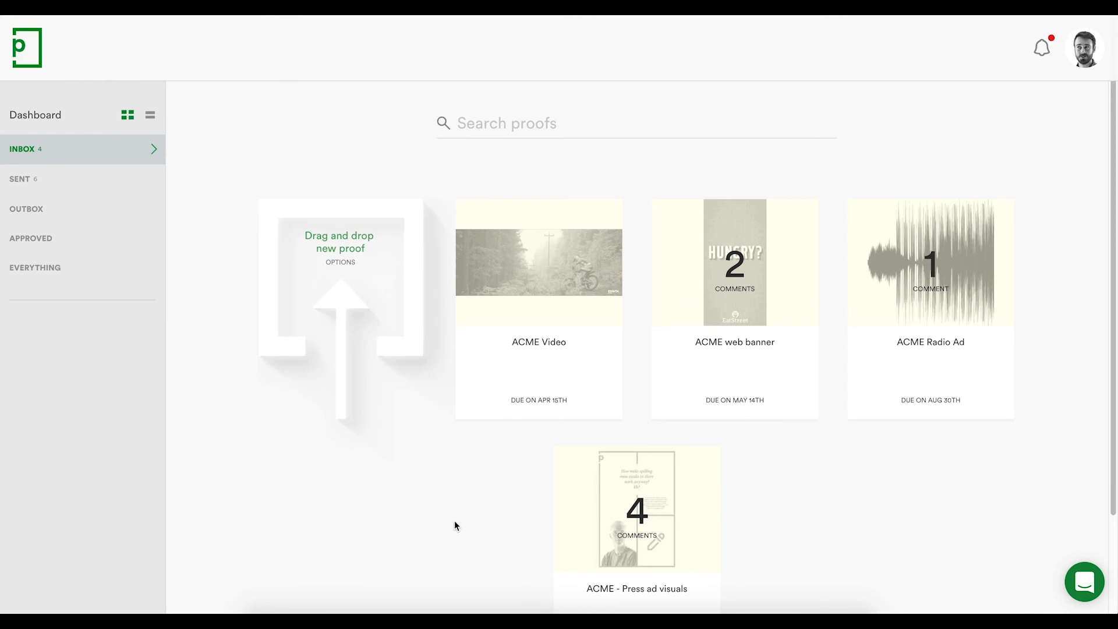
- Search the dashboard proofs for 'bluesky'
type("bluesk")
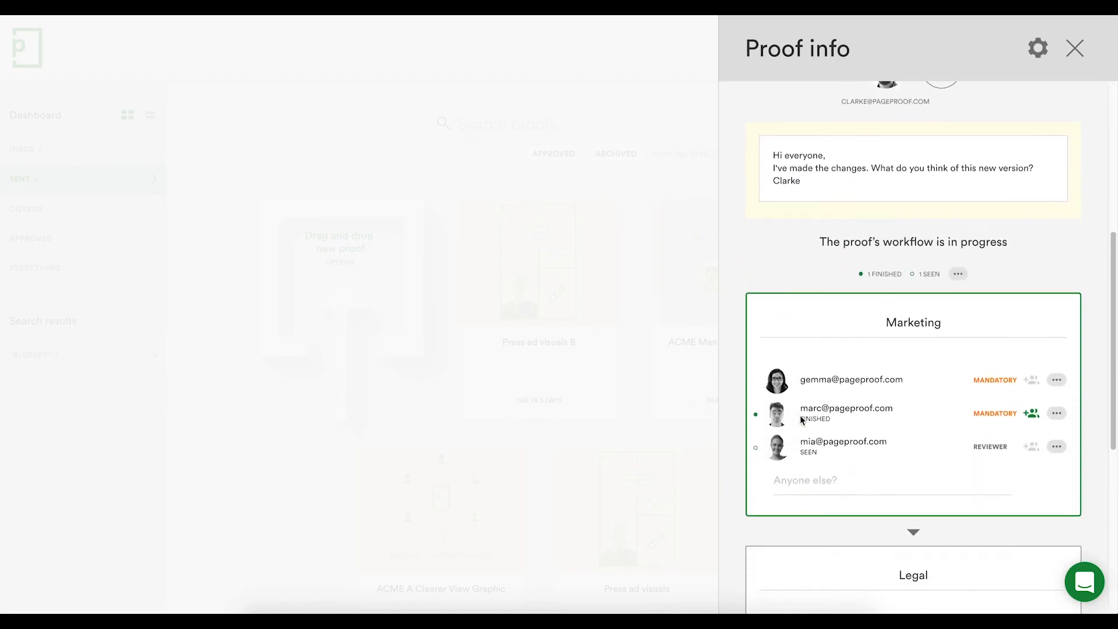
- Nudge the first Marketing reviewer listed in the Proof info pane
scroll("down", 3)
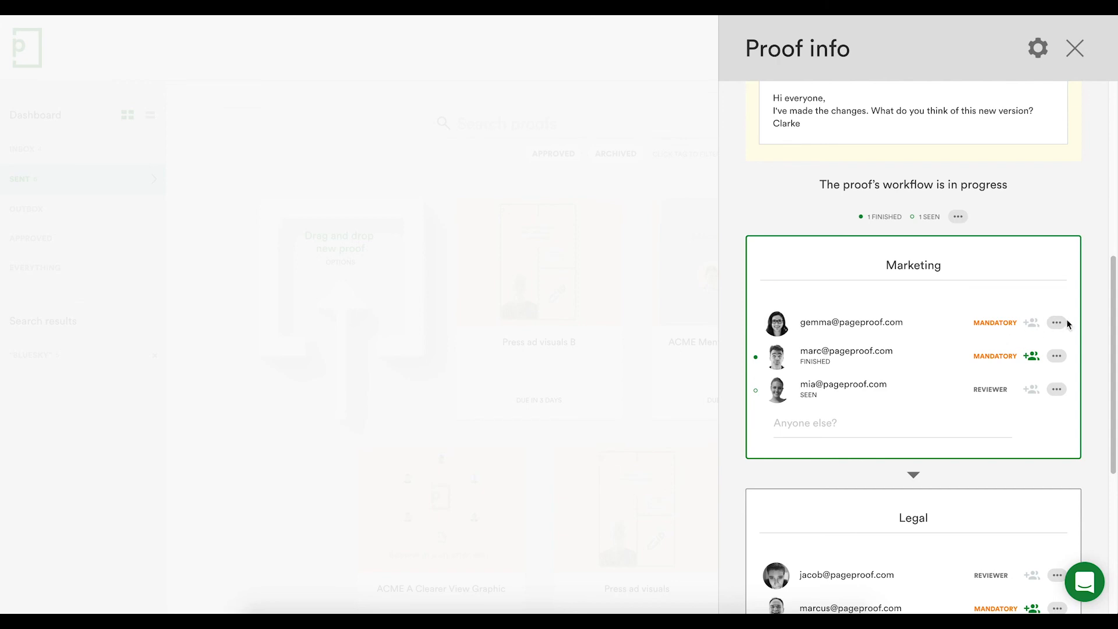
left_click(1057, 323)
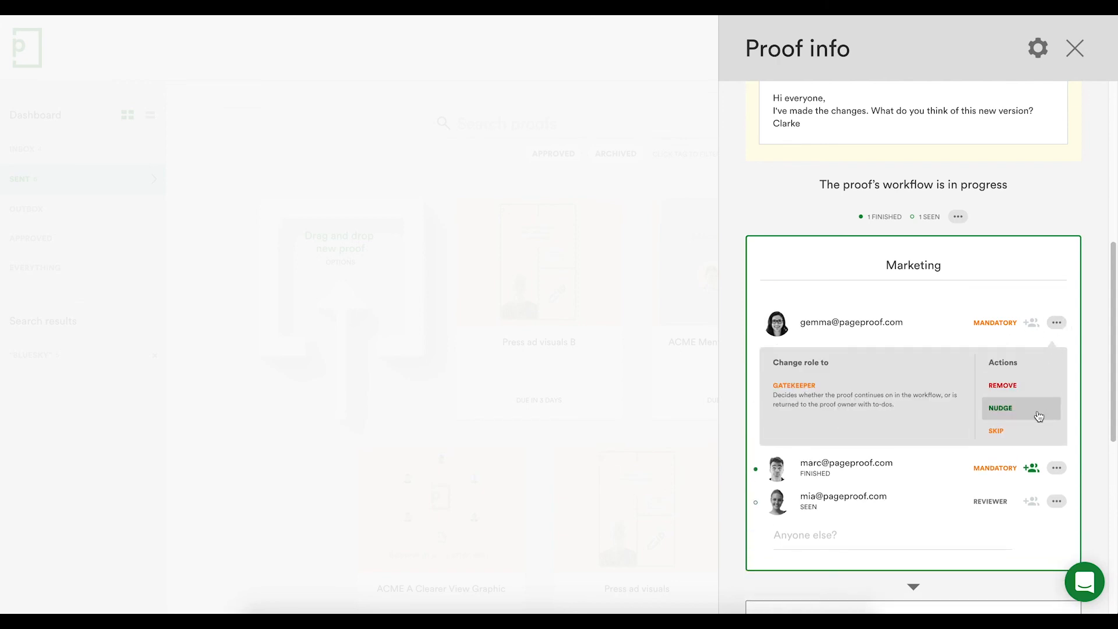
left_click(1074, 47)
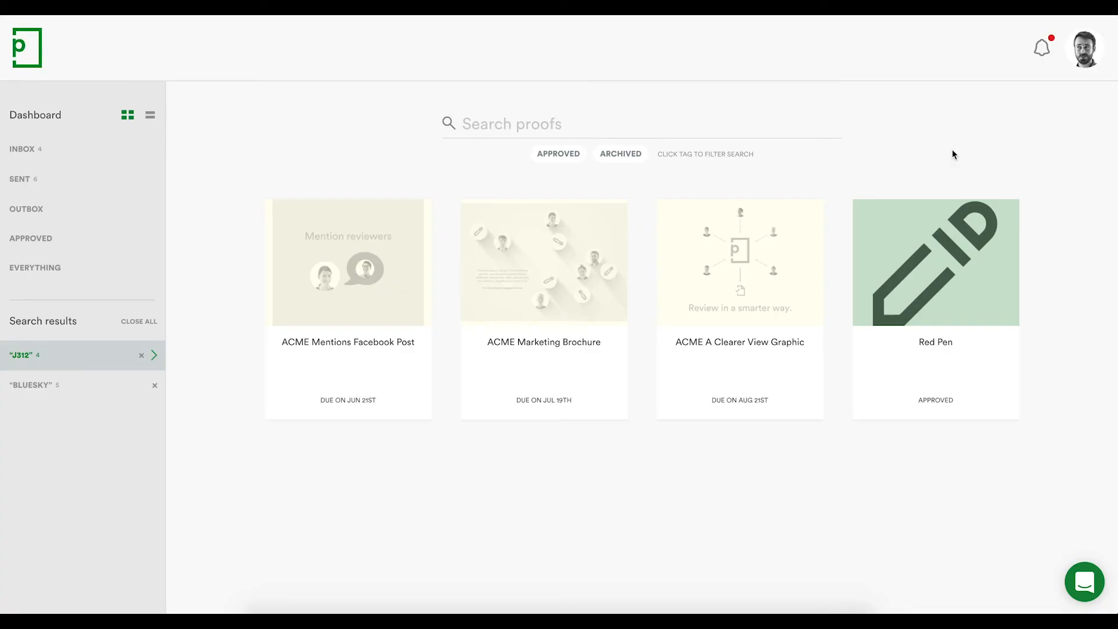
mouse_move(1043, 49)
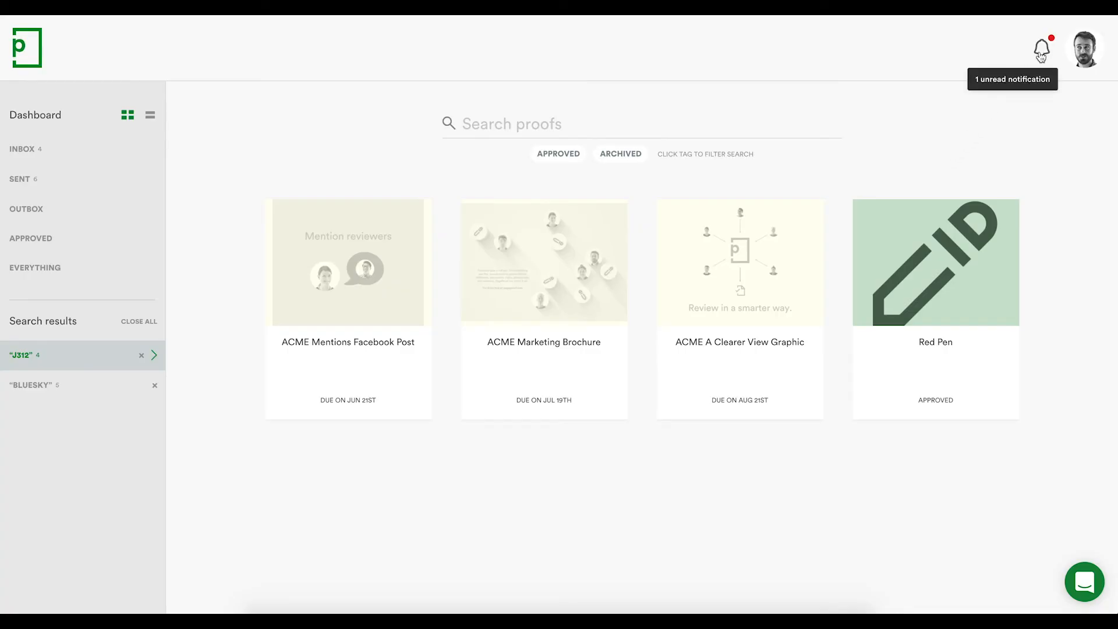
- Go to Profile settings and view the Notify Me email preferences
left_click(1041, 48)
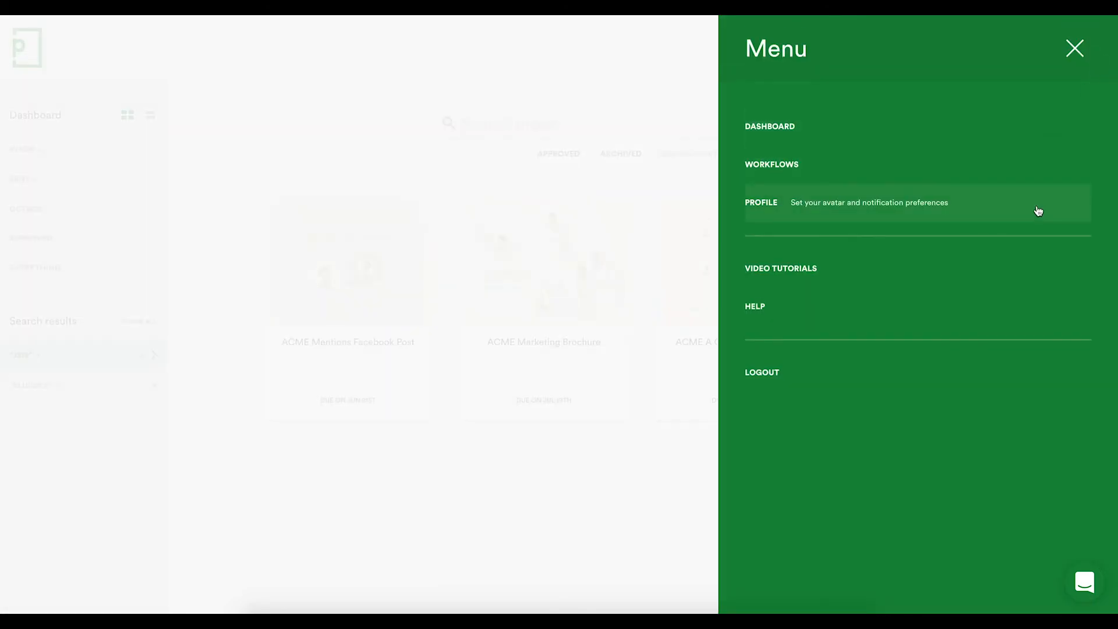
left_click(762, 203)
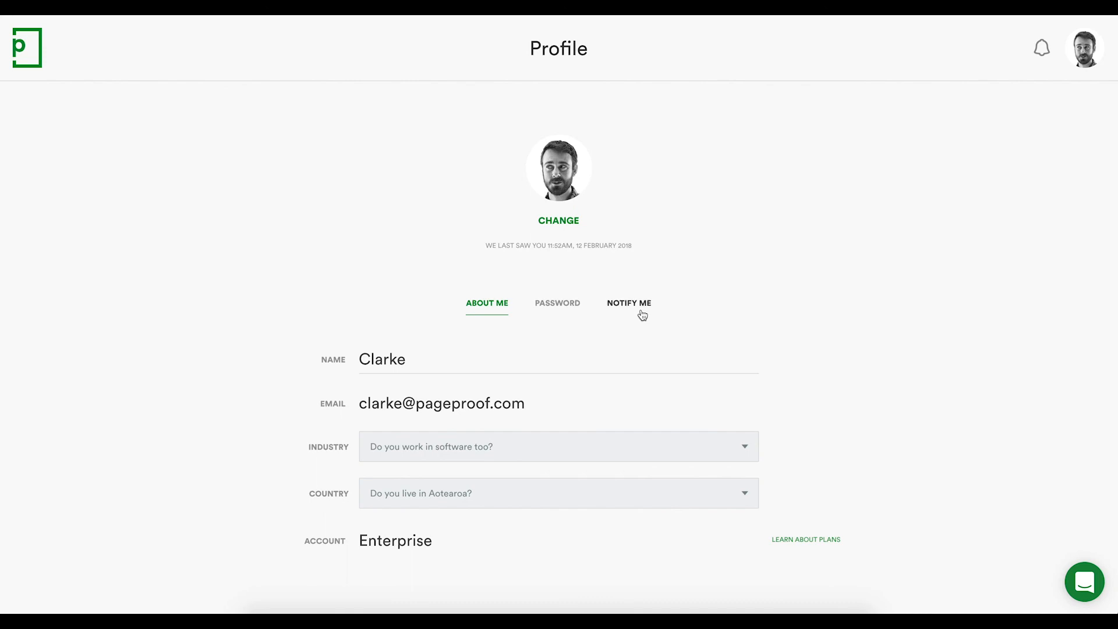
left_click(629, 303)
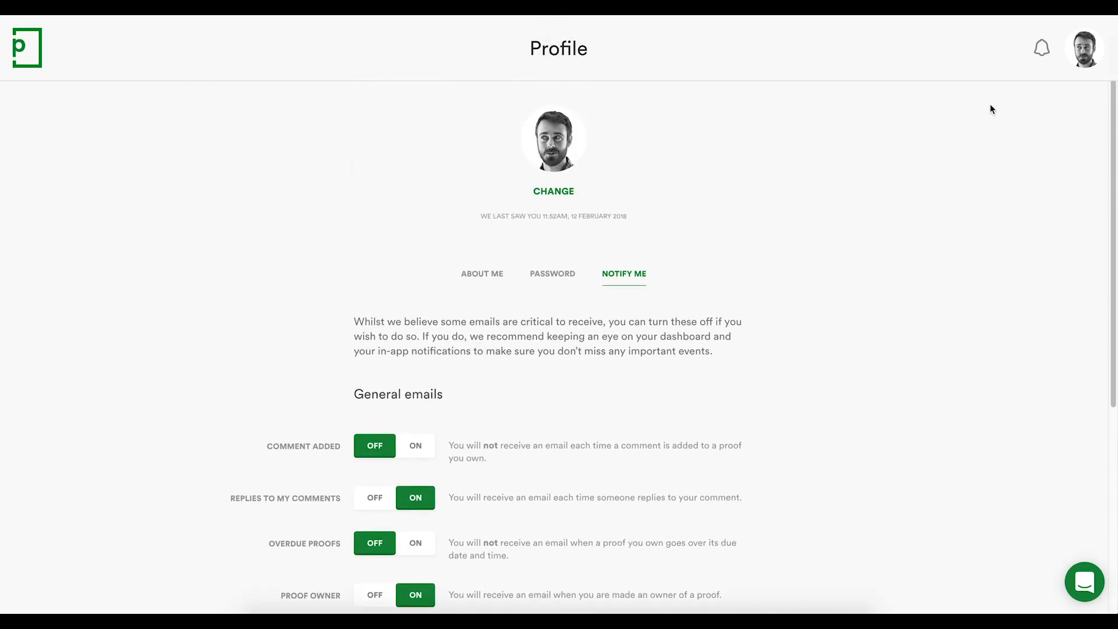
left_click(1085, 48)
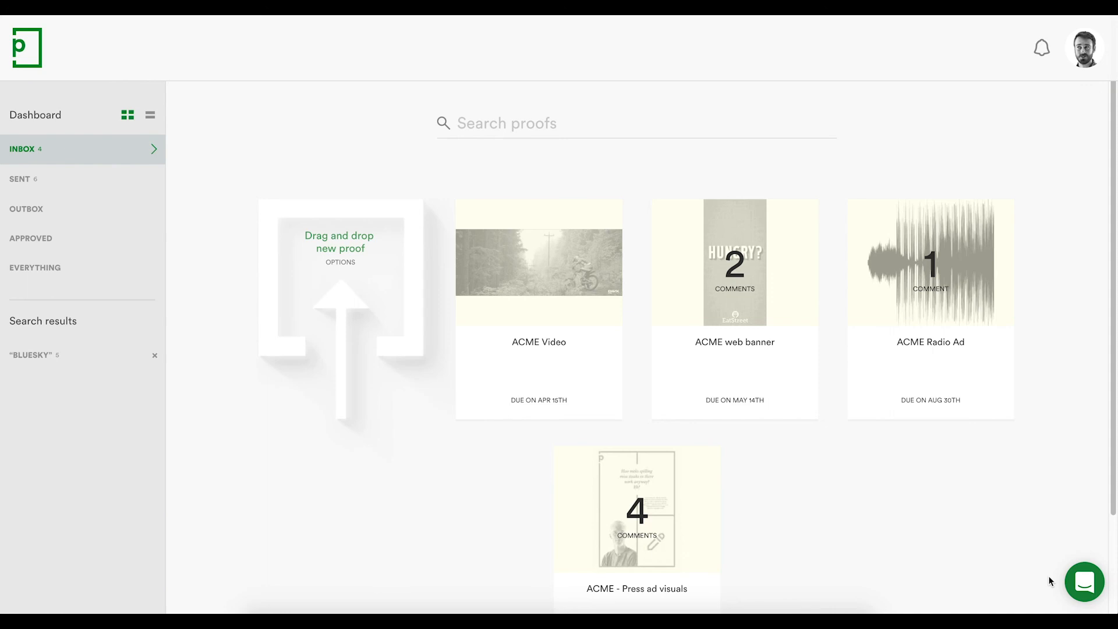
- Open the Conversations support chat from the bottom-right chat bubble
left_click(1084, 581)
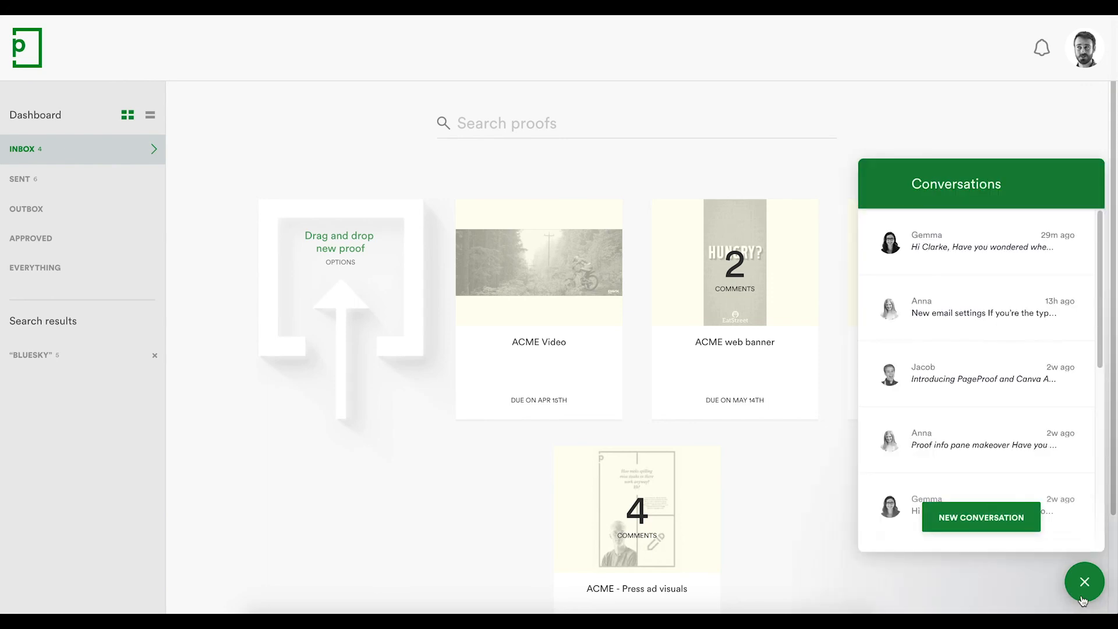
mouse_move(1028, 533)
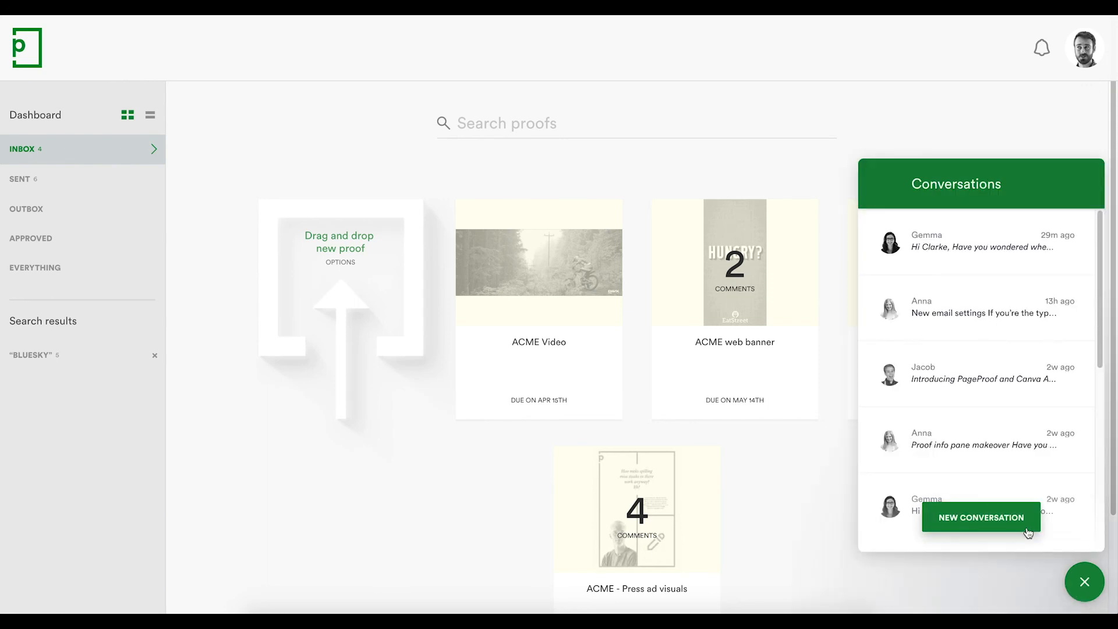